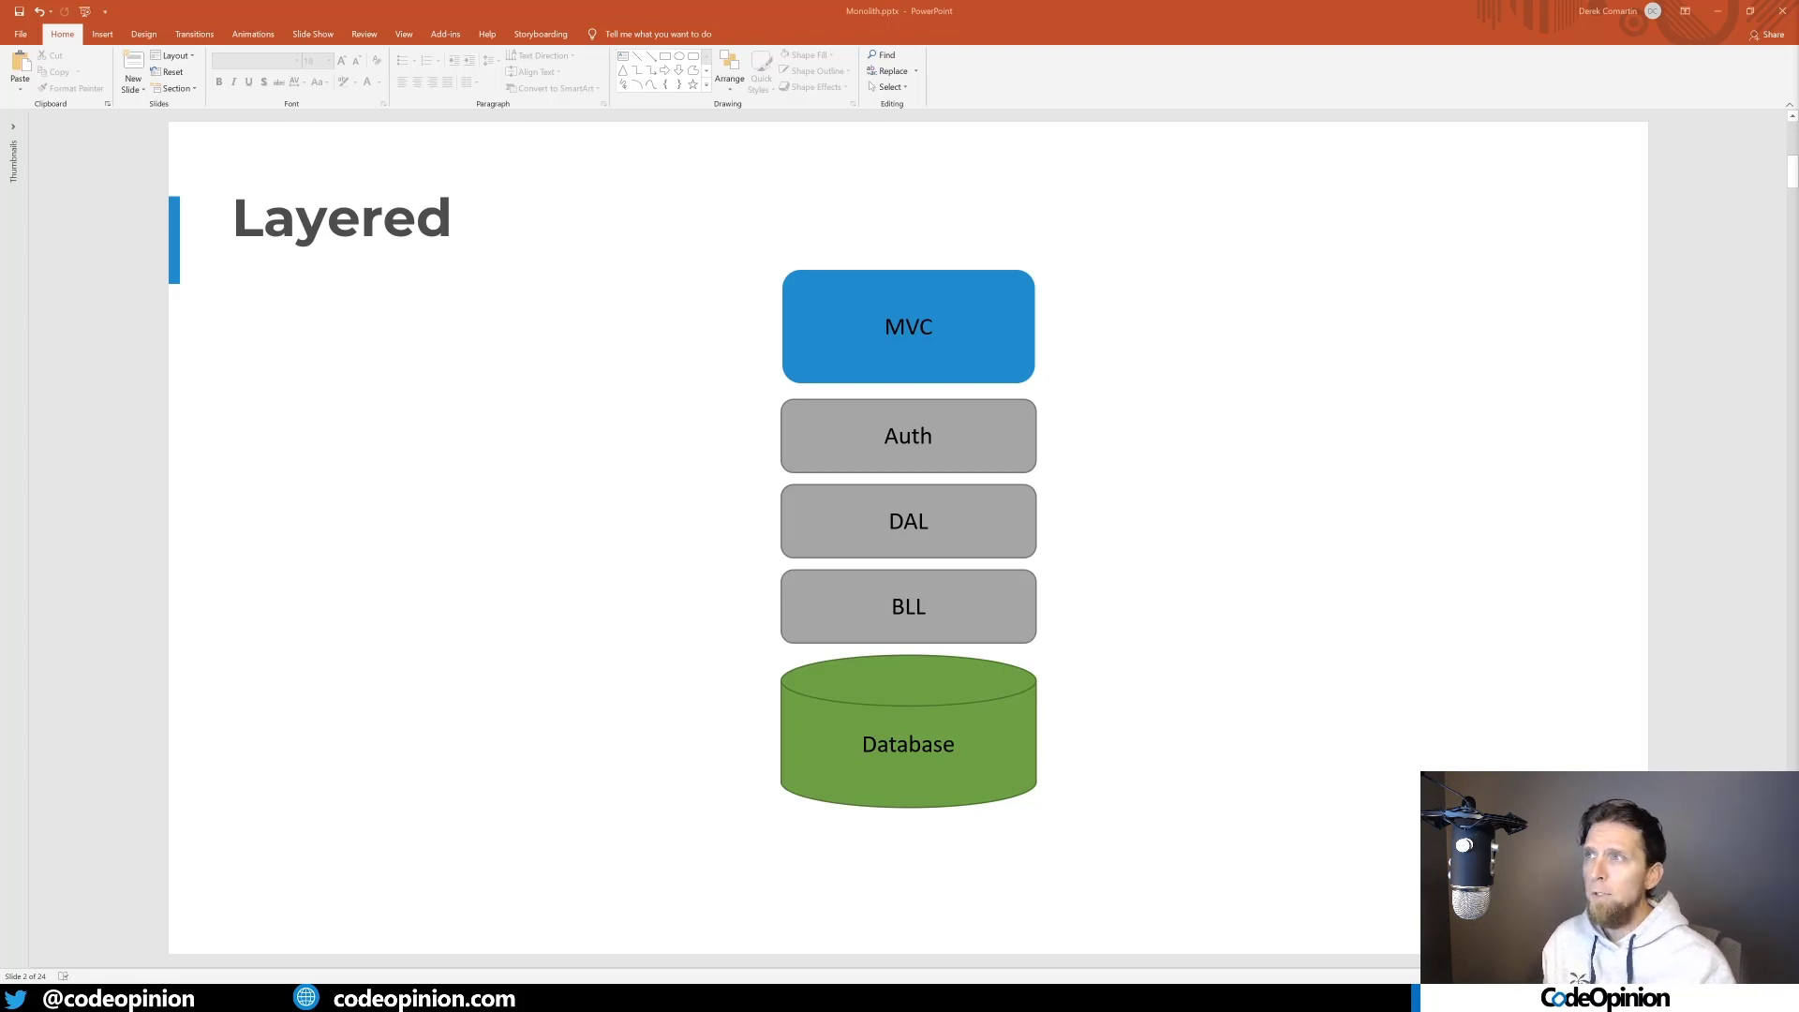
{"action": "mouse_move", "coordinate": [981, 323]}
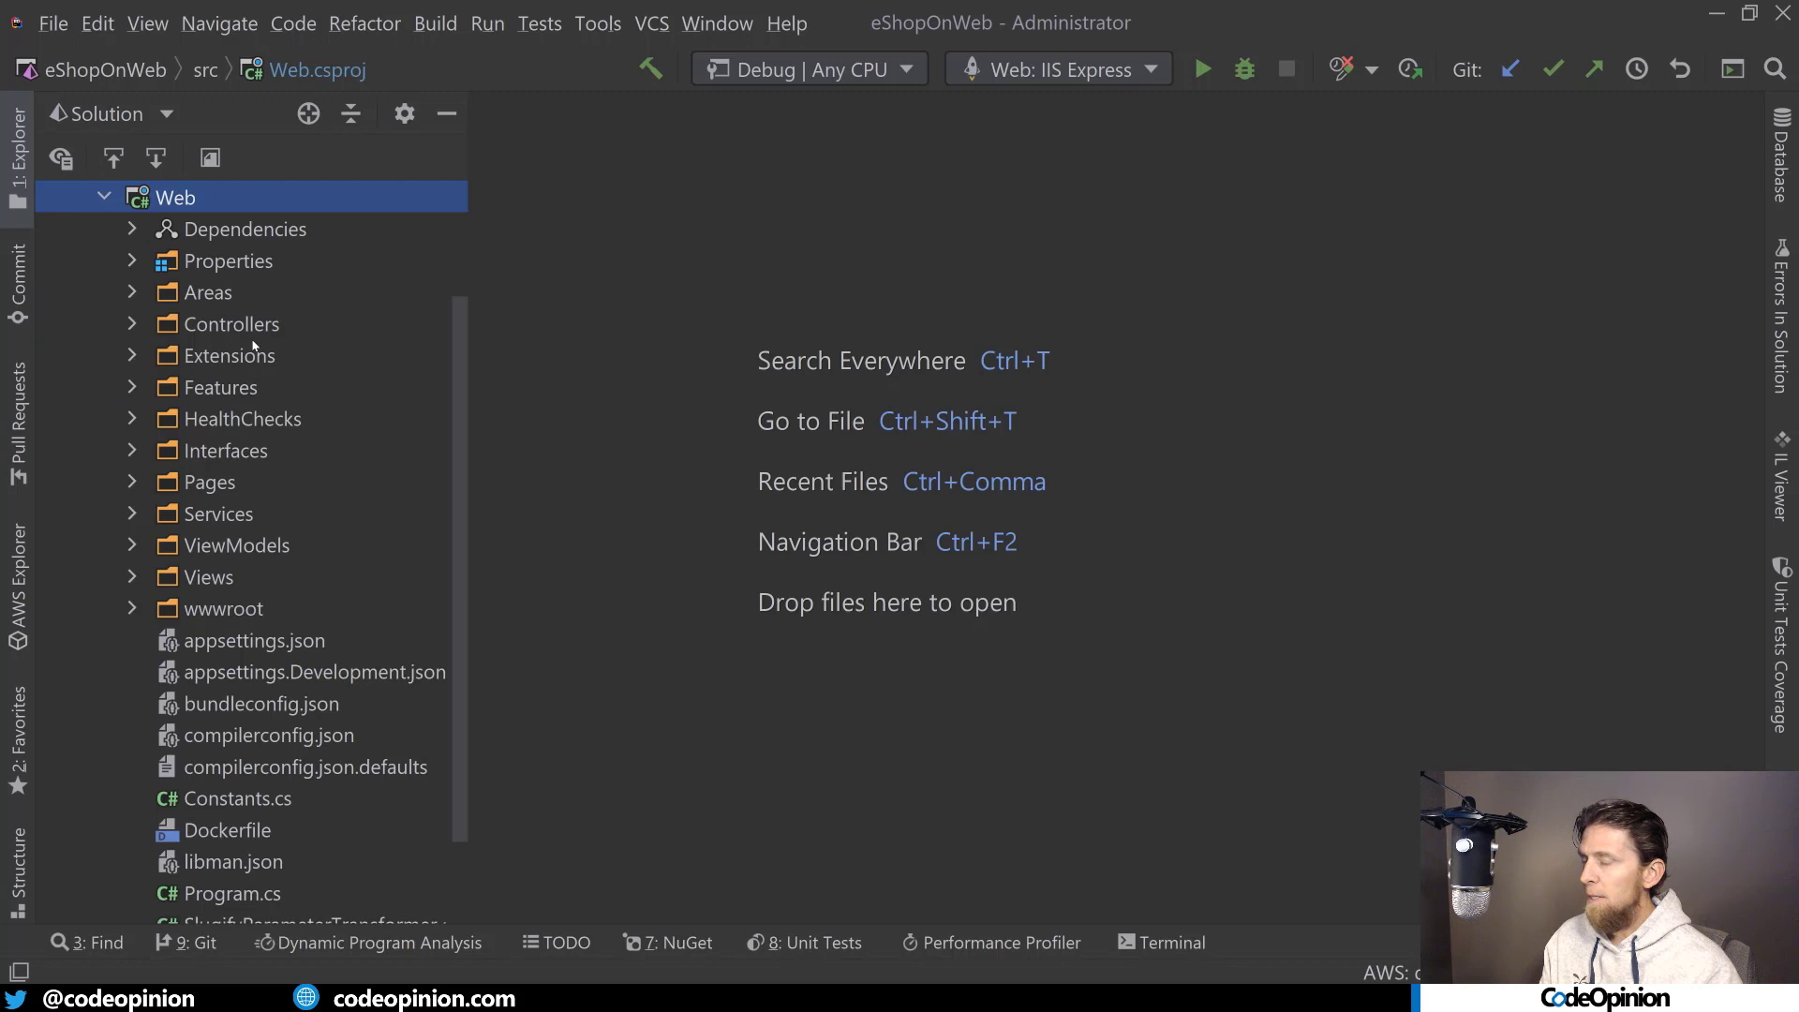
Step: Open ManageController.cs from Web > Controllers and focus on its ChangePassword action
{"action": "left_click", "coordinate": [232, 323]}
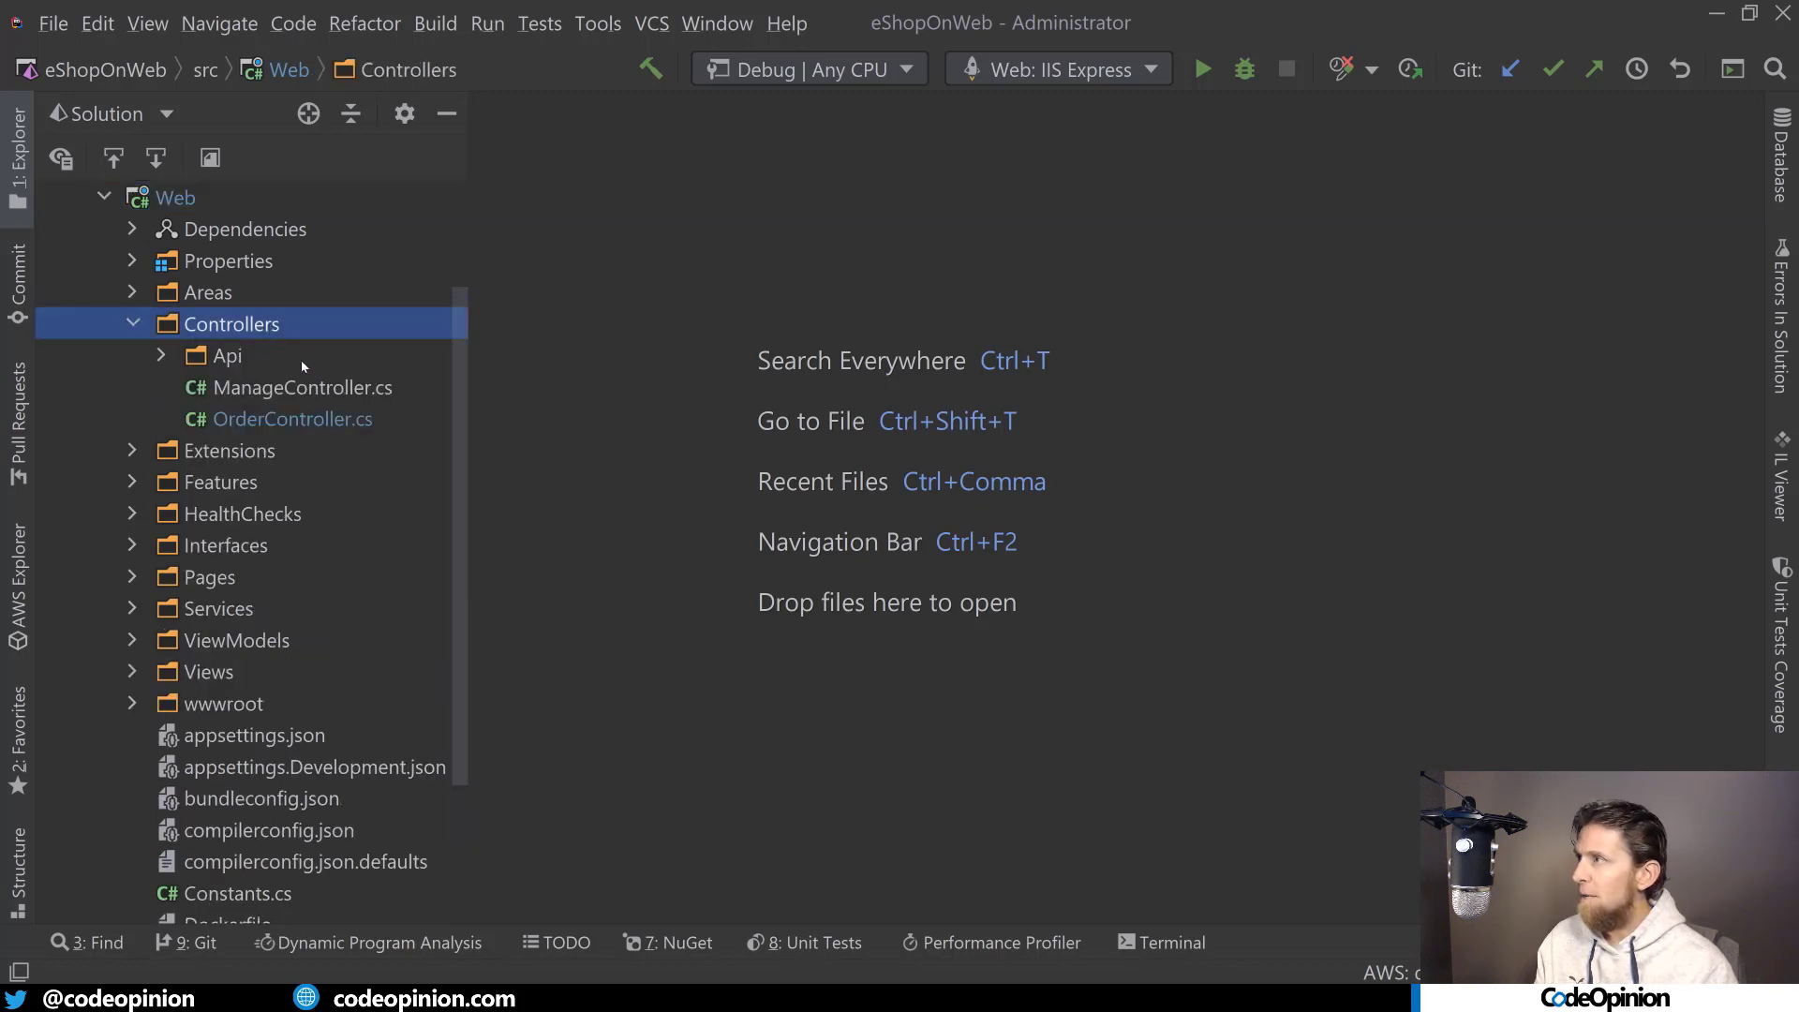
{"action": "double_click", "coordinate": [302, 388]}
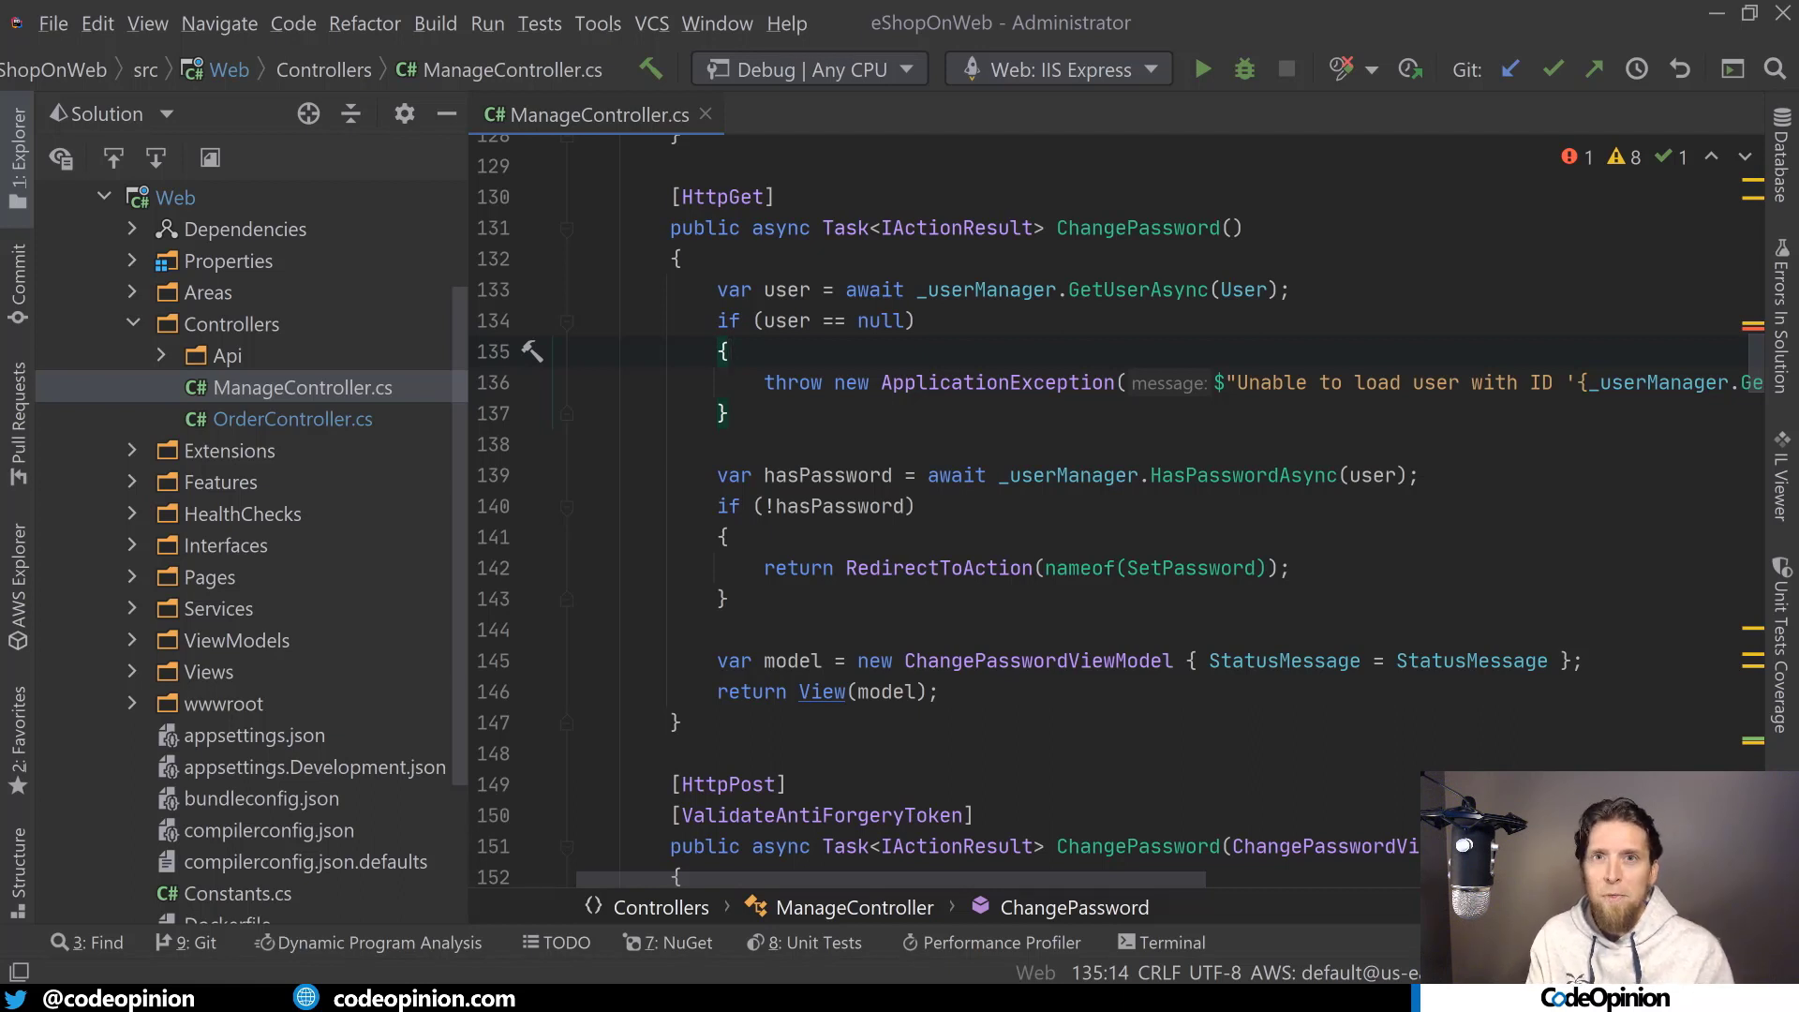
{"action": "left_click", "coordinate": [729, 349]}
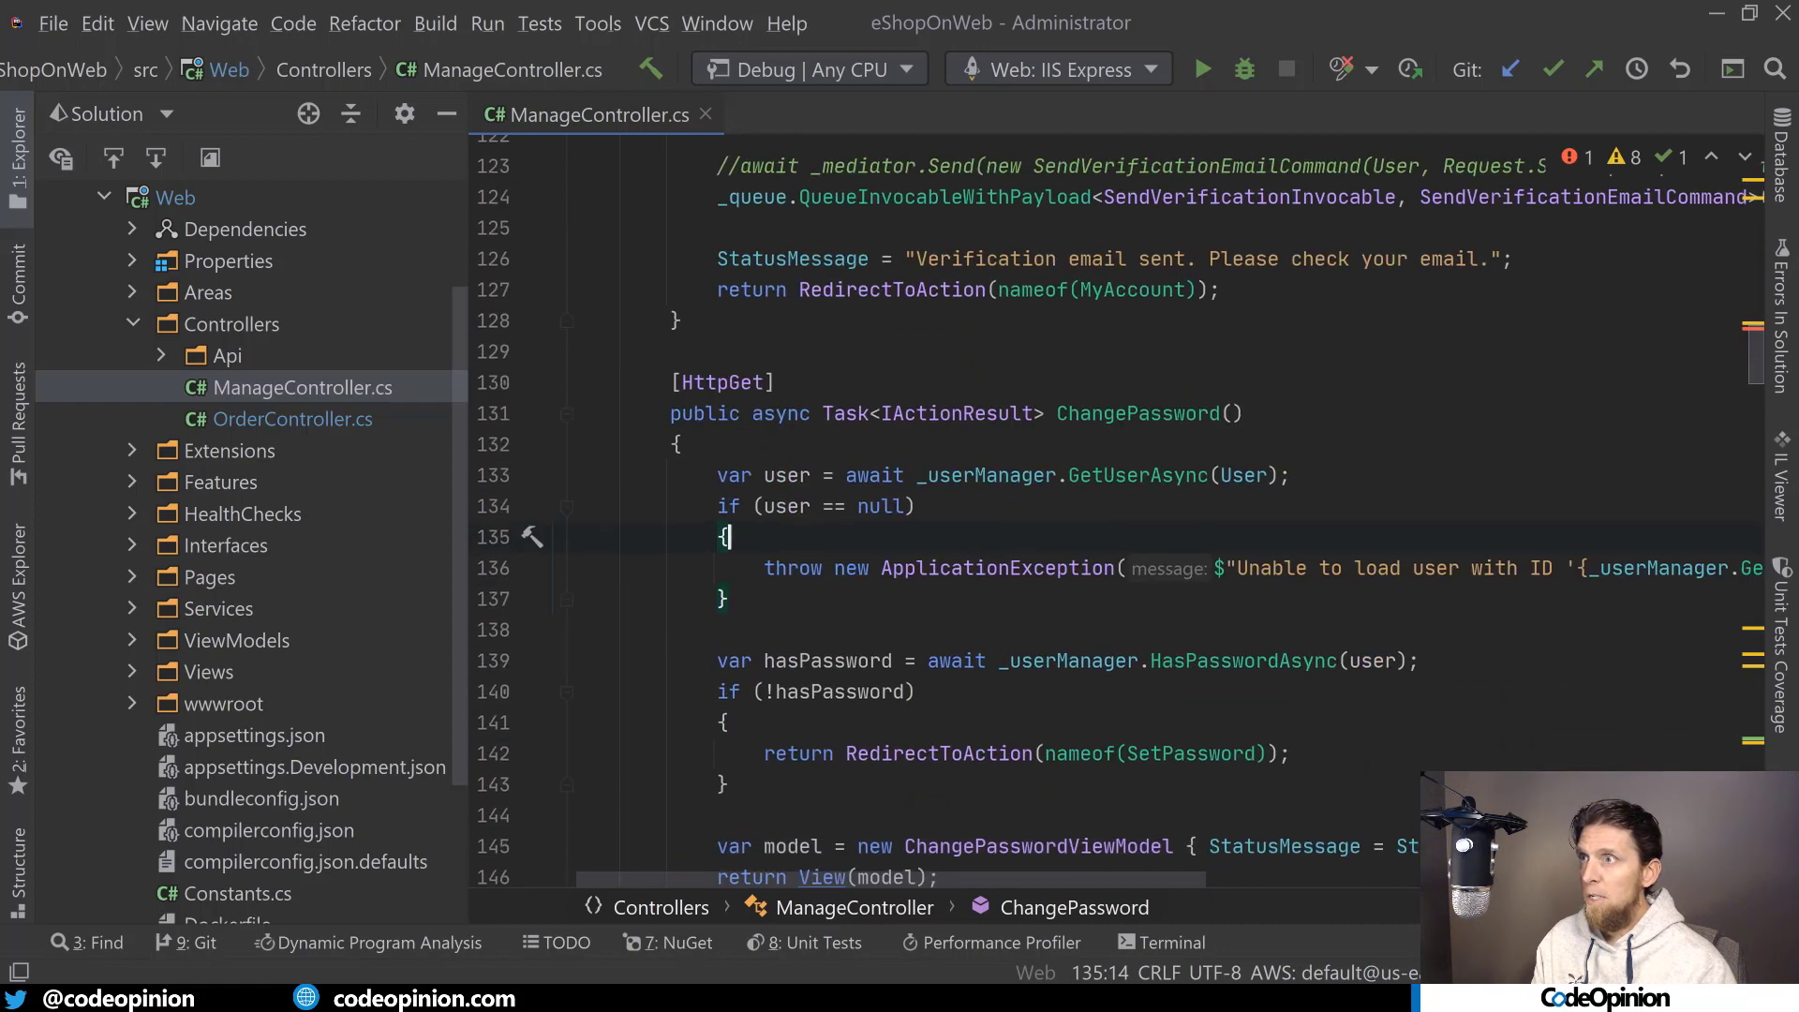
Step: Scroll through the ChangePassword-related code and return focus to the ChangePassword action
{"action": "scroll", "scroll_direction": "down", "scroll_amount": 3}
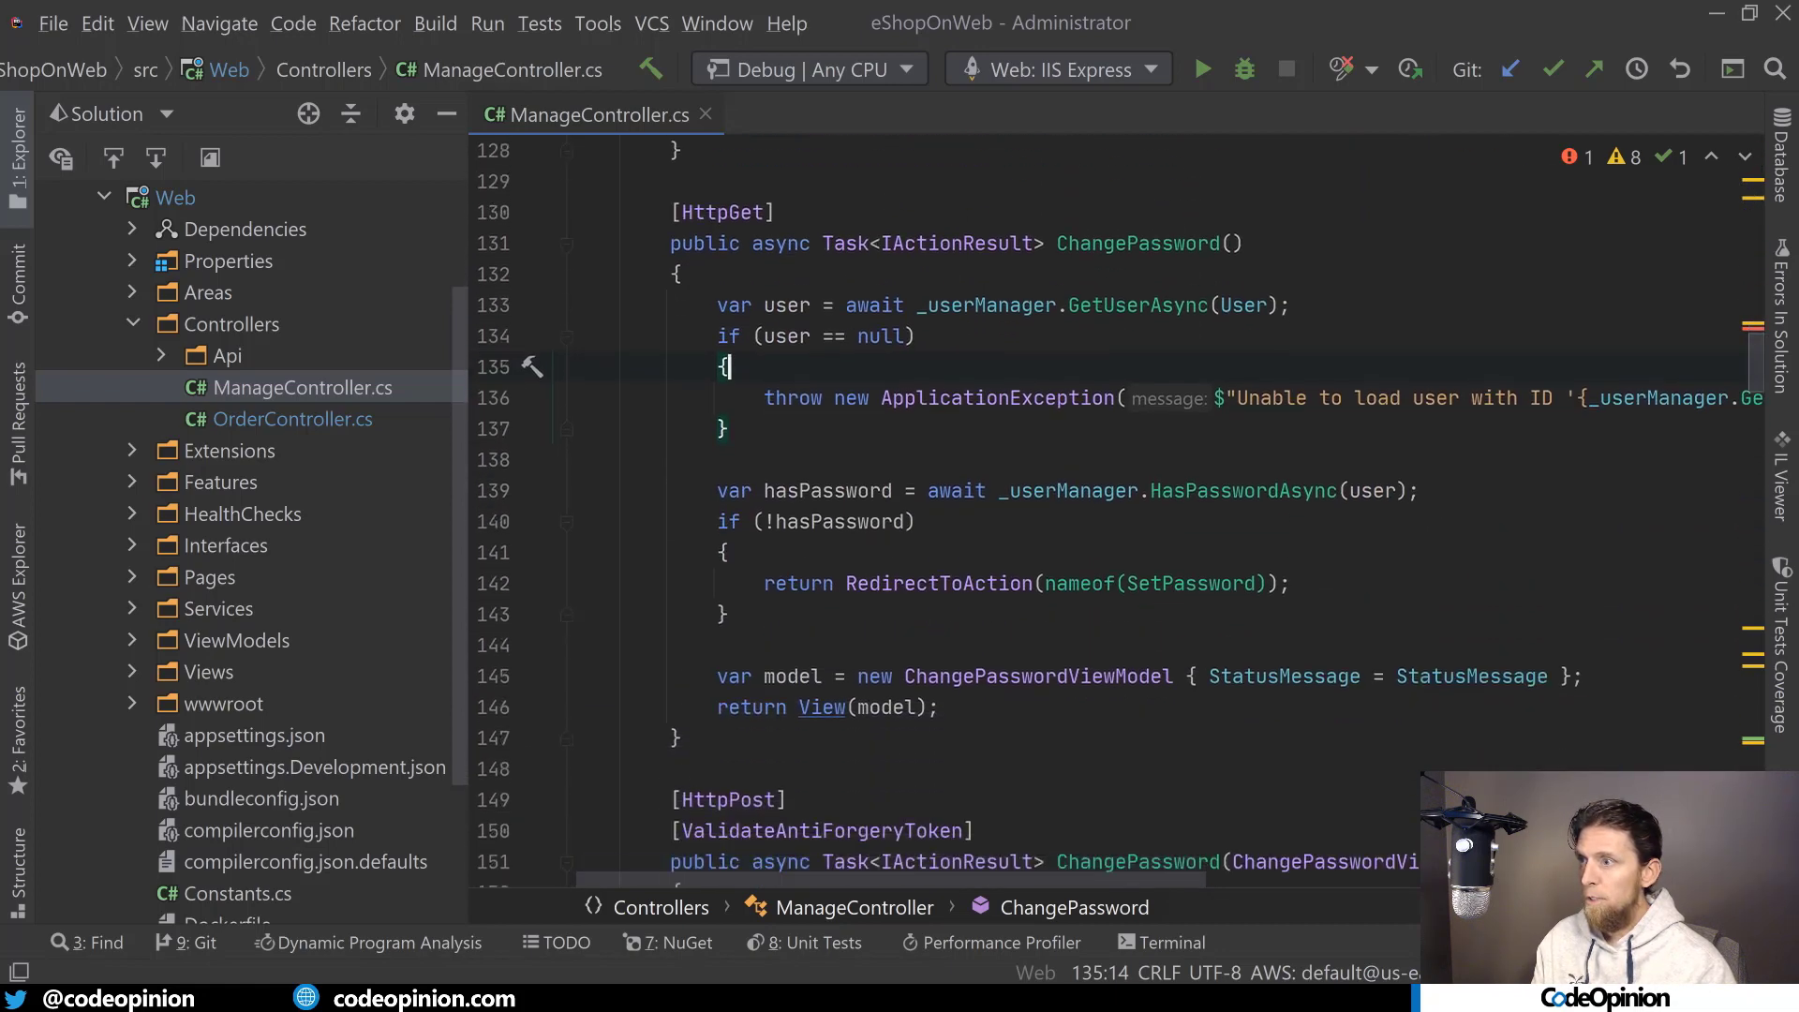
{"action": "scroll", "scroll_direction": "down", "scroll_amount": 3}
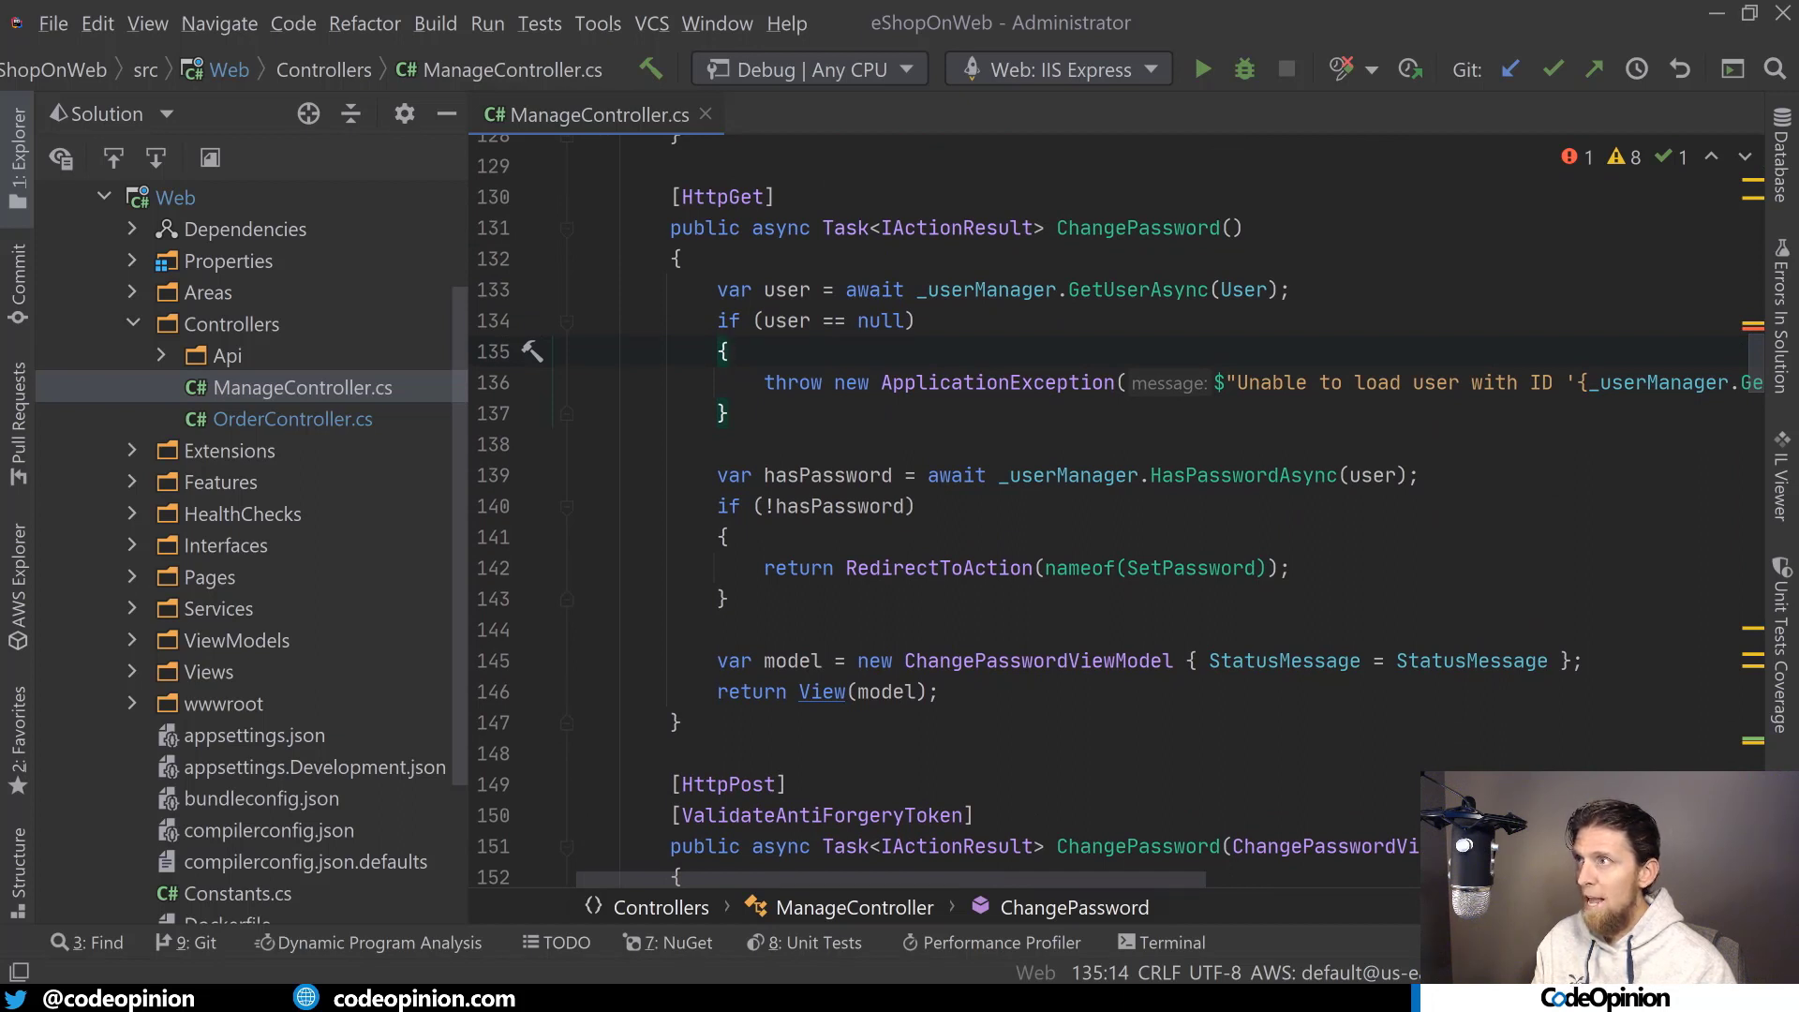
{"action": "mouse_move", "coordinate": [1036, 660]}
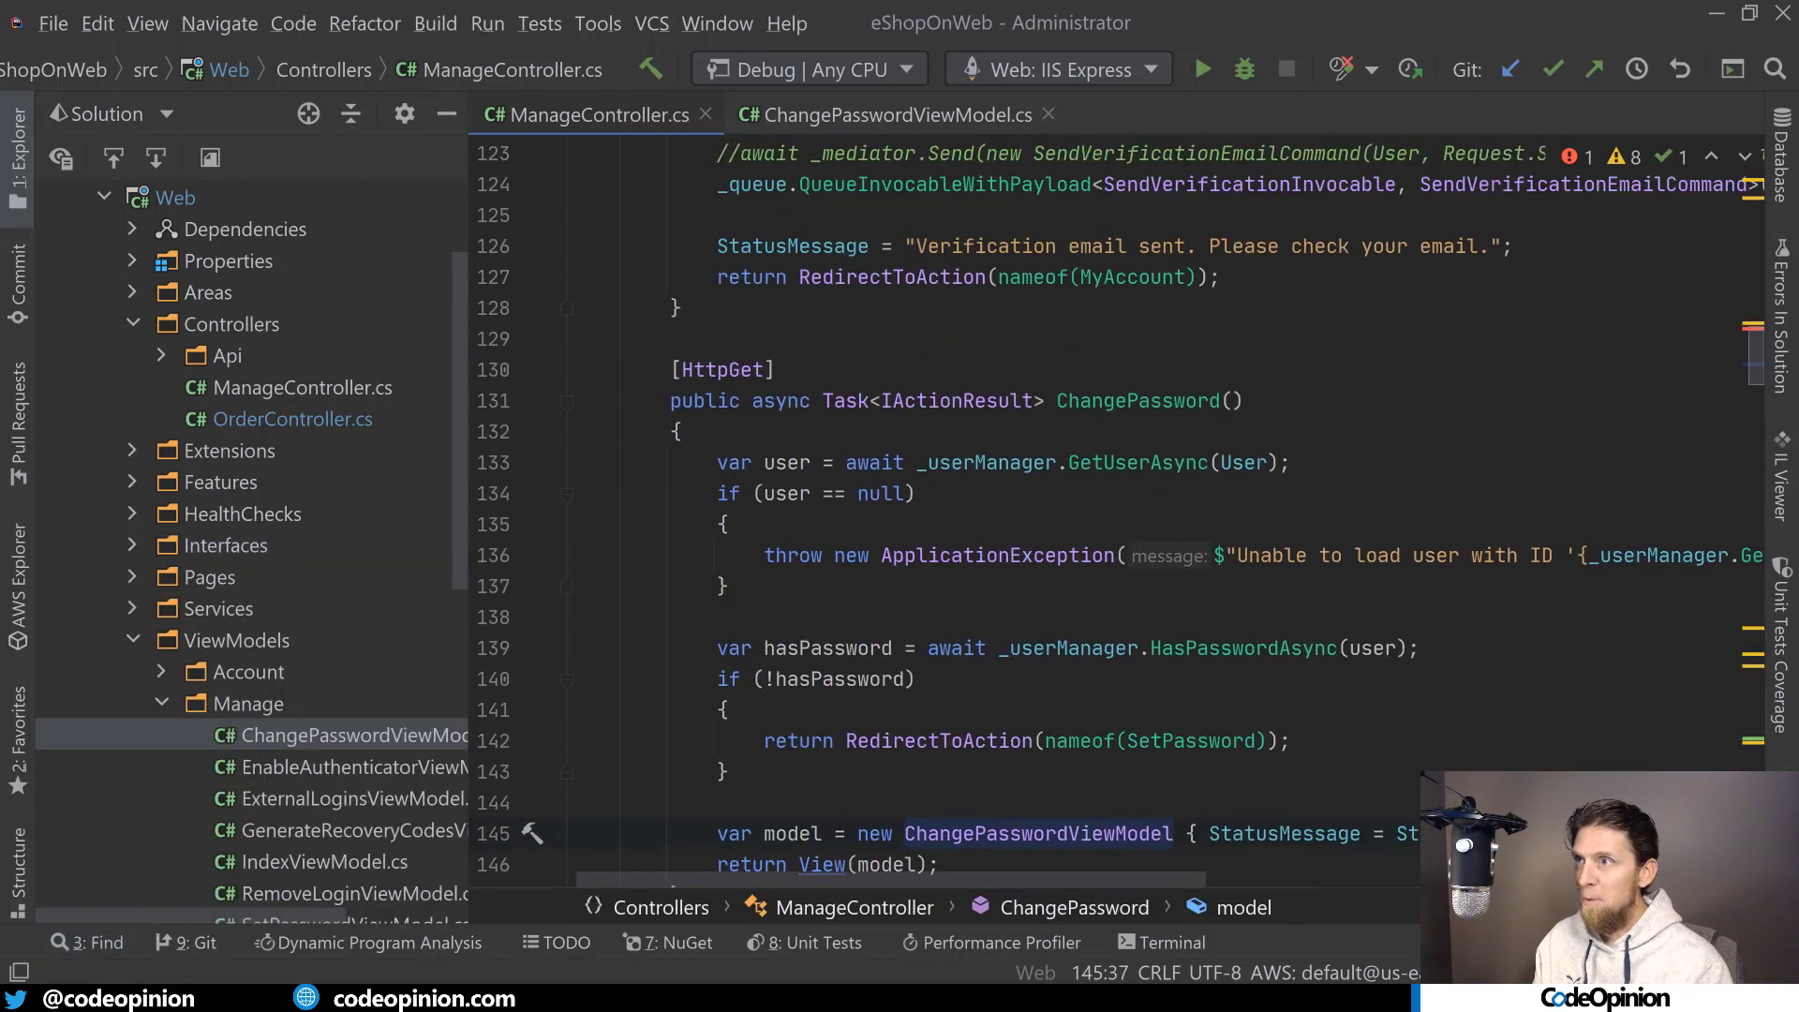
{"action": "scroll", "scroll_direction": "down", "scroll_amount": 3}
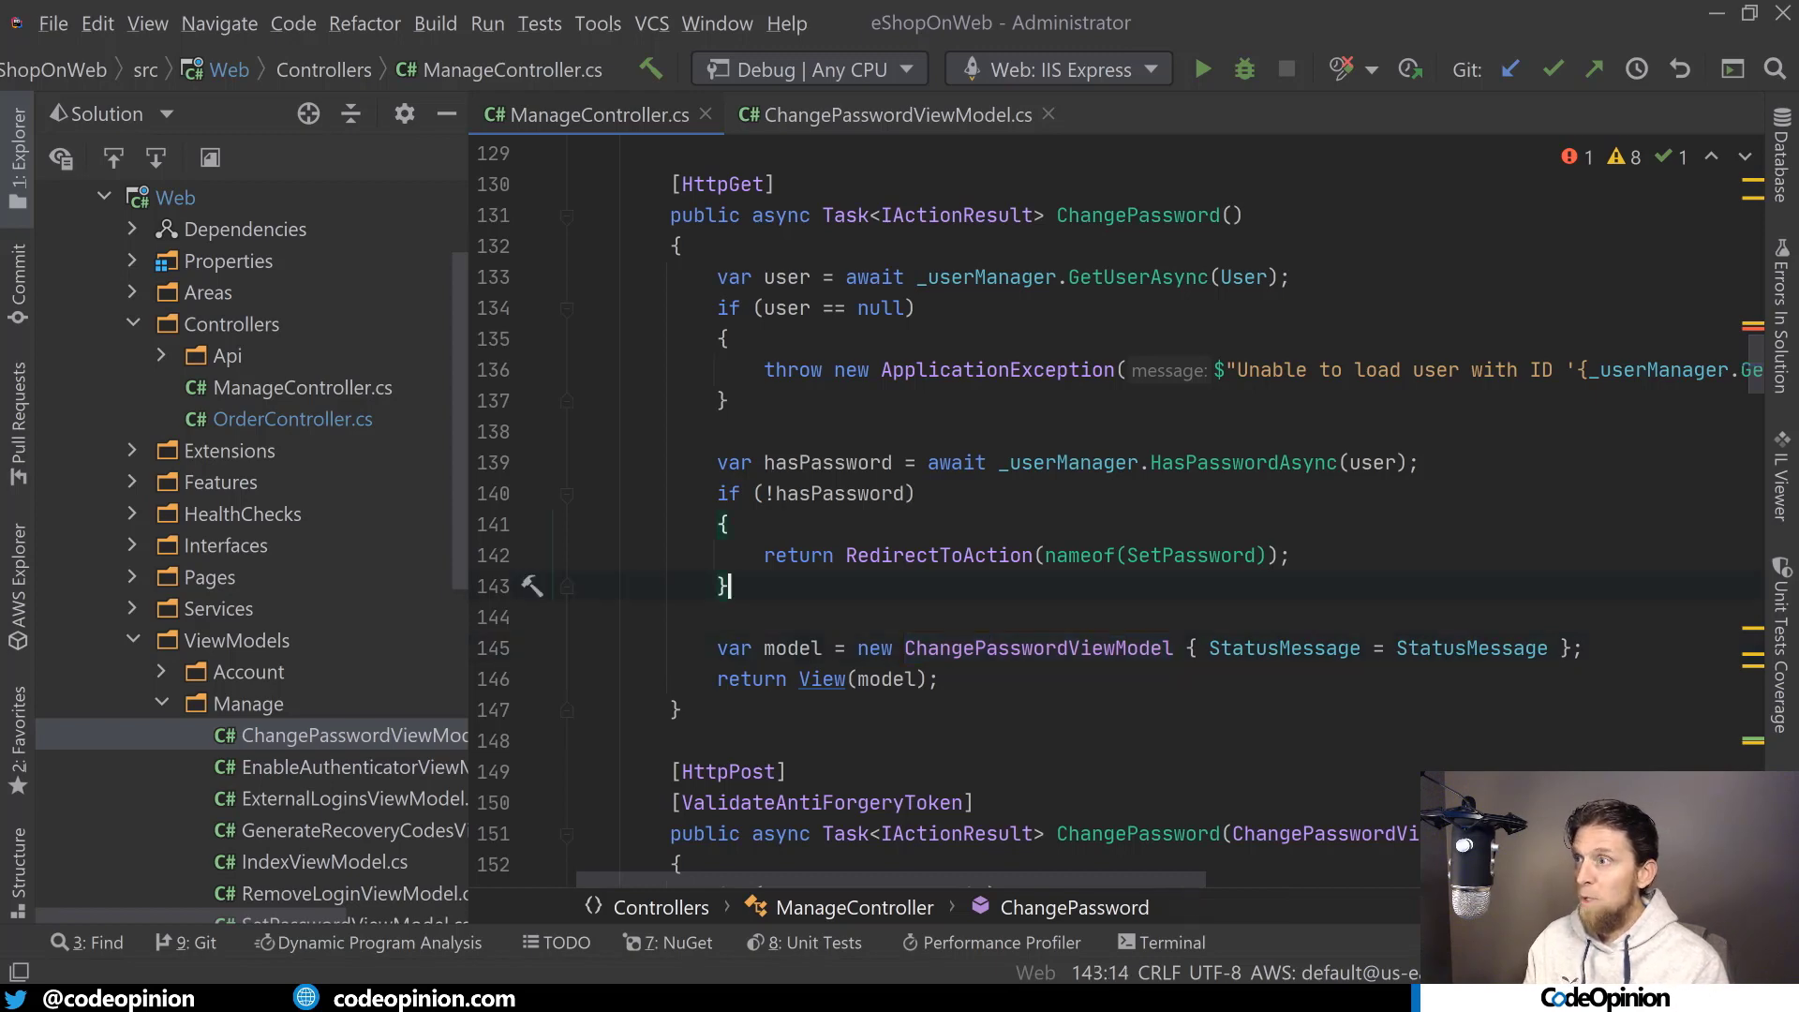
{"action": "left_click", "coordinate": [868, 114]}
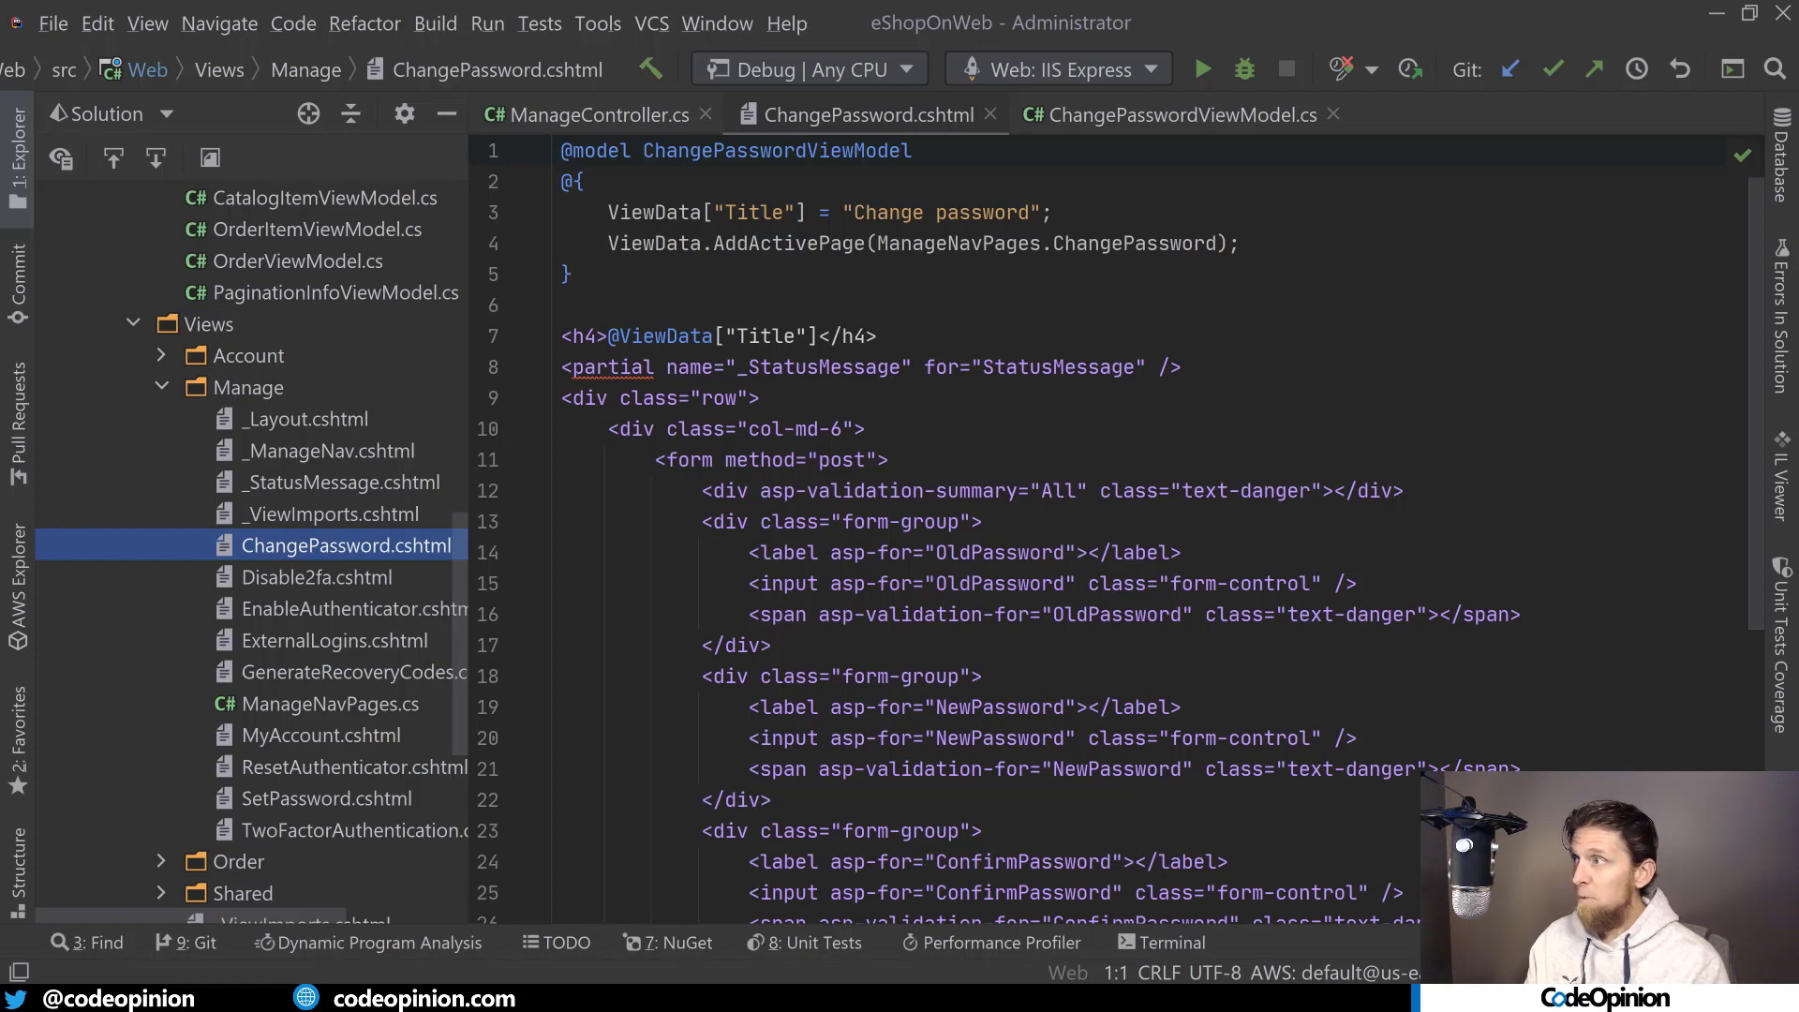
Step: Point at the _StatusMessage partial reference in ChangePassword.cshtml and switch editor tabs
{"action": "left_click", "coordinate": [889, 367]}
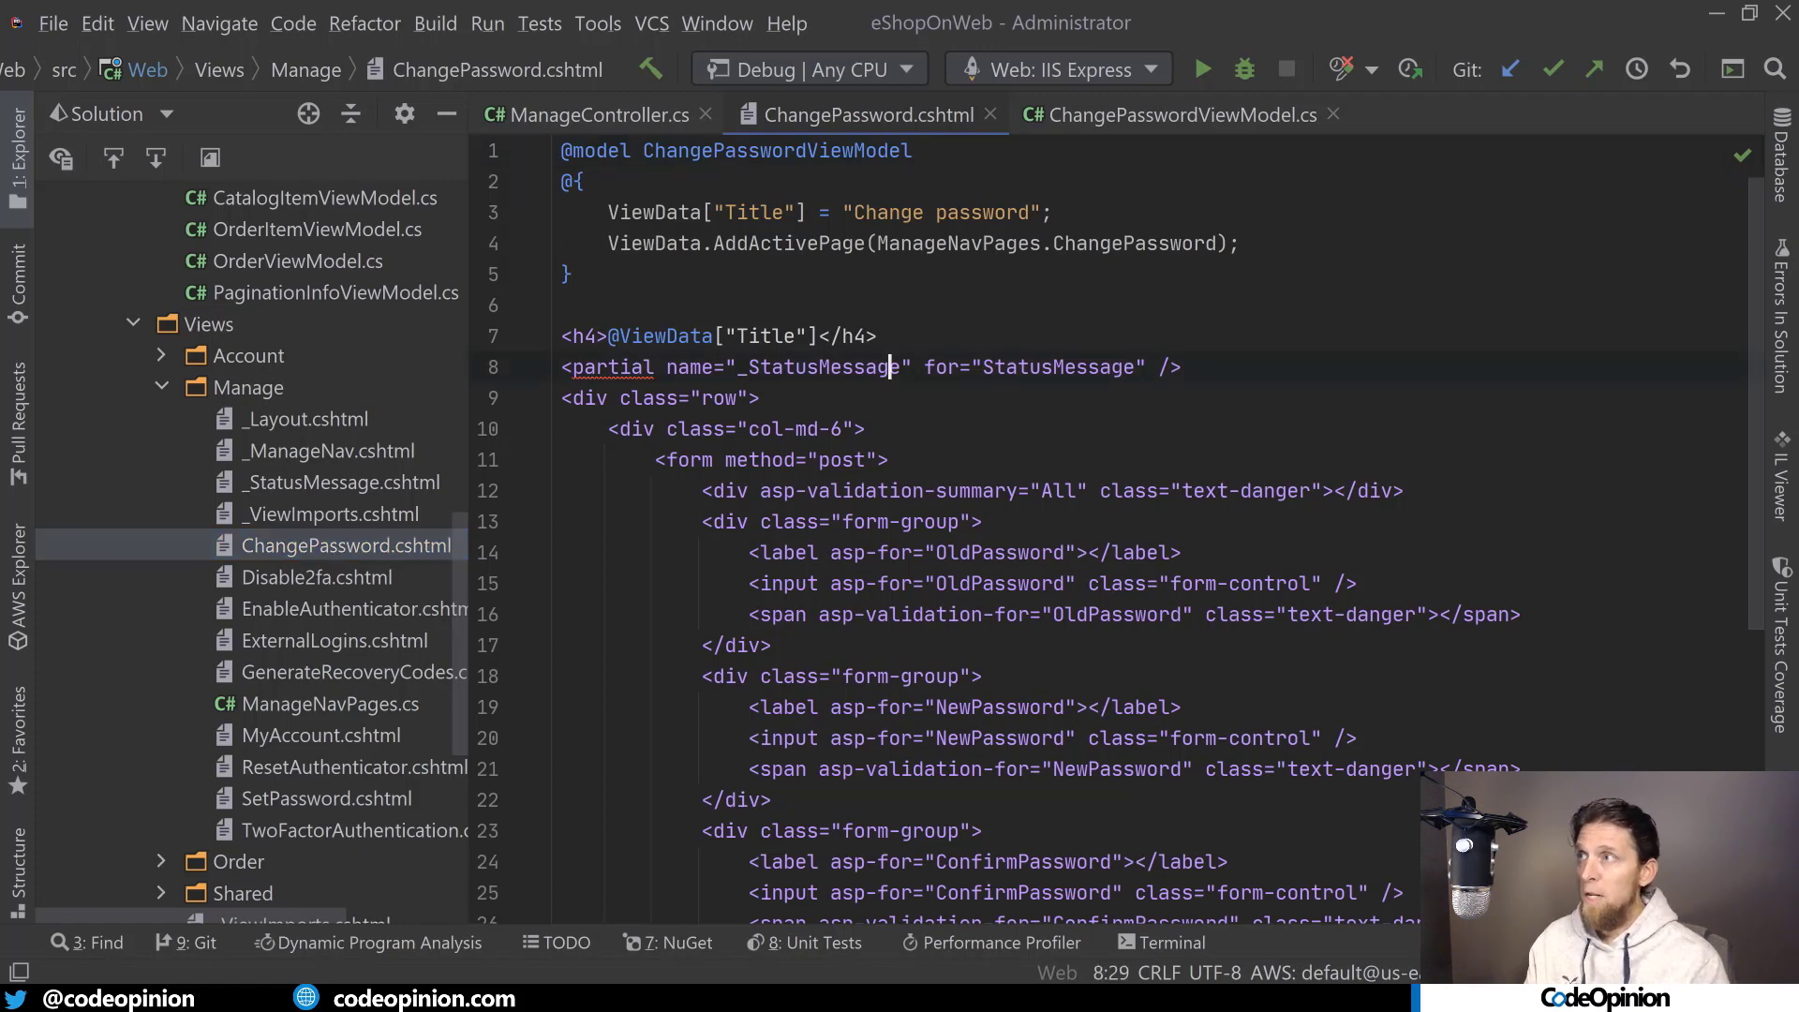
{"action": "left_click", "coordinate": [597, 114]}
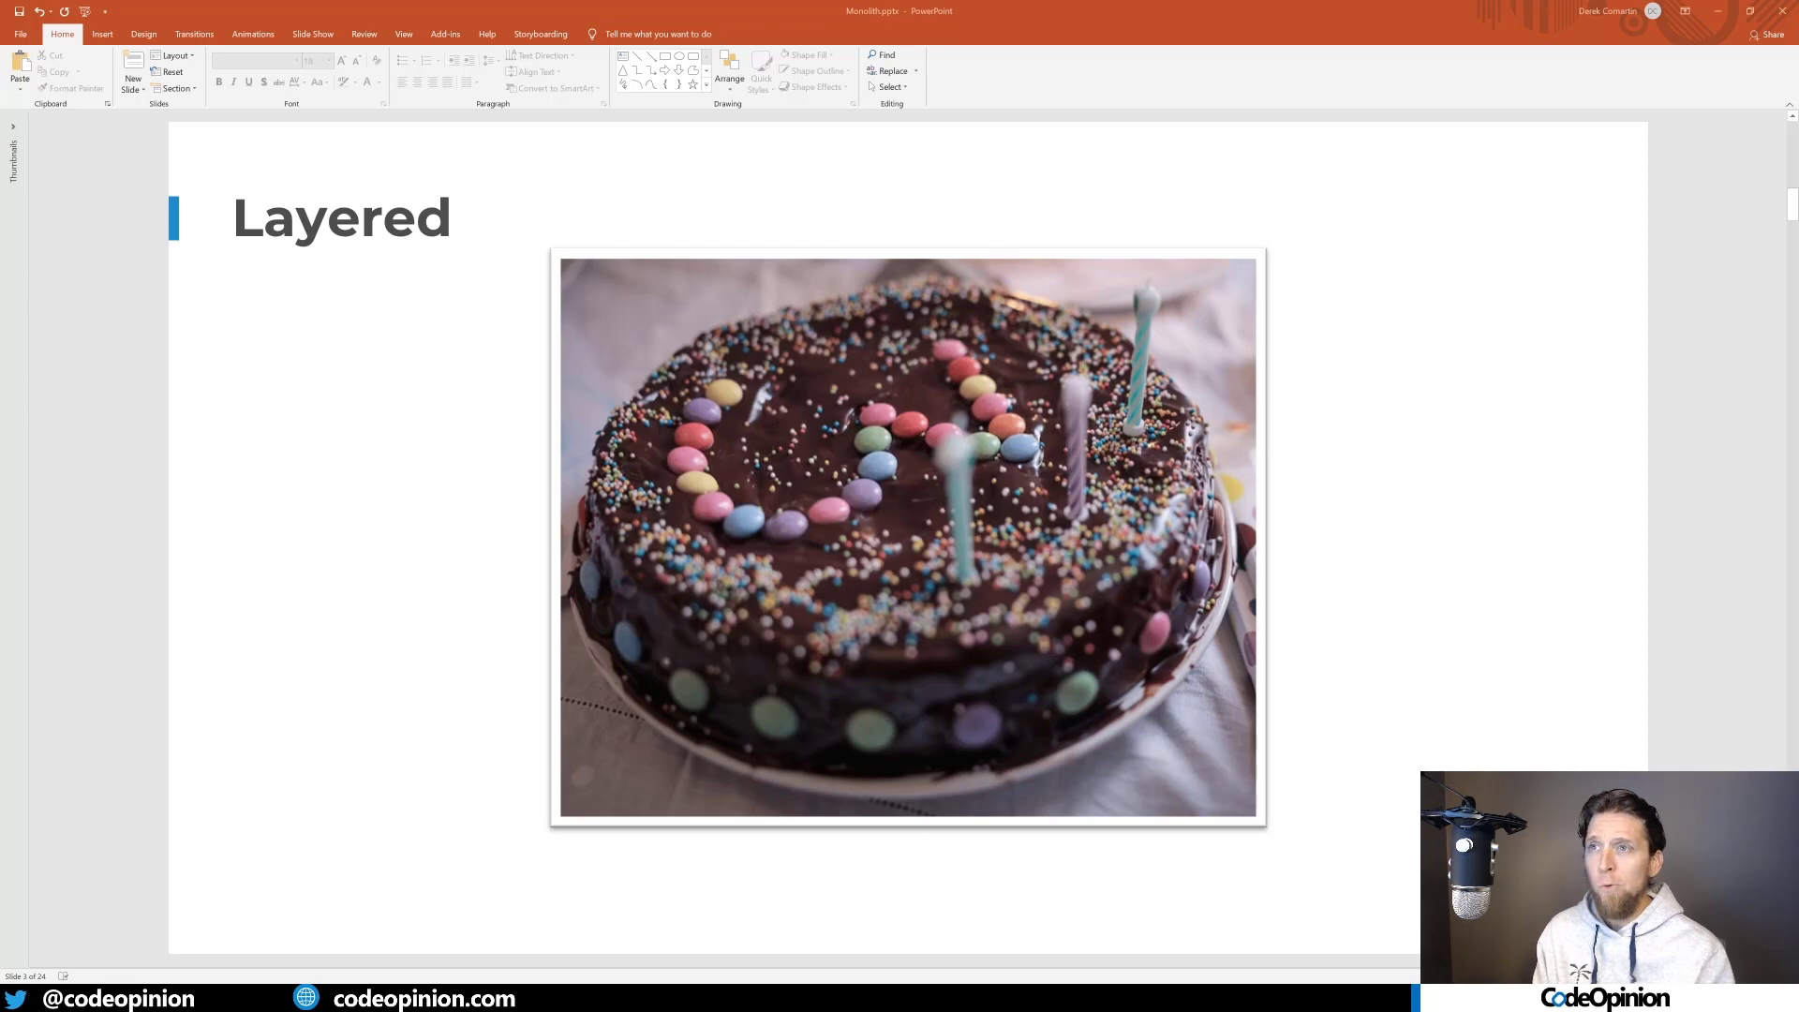
{"action": "mouse_move", "coordinate": [1410, 398]}
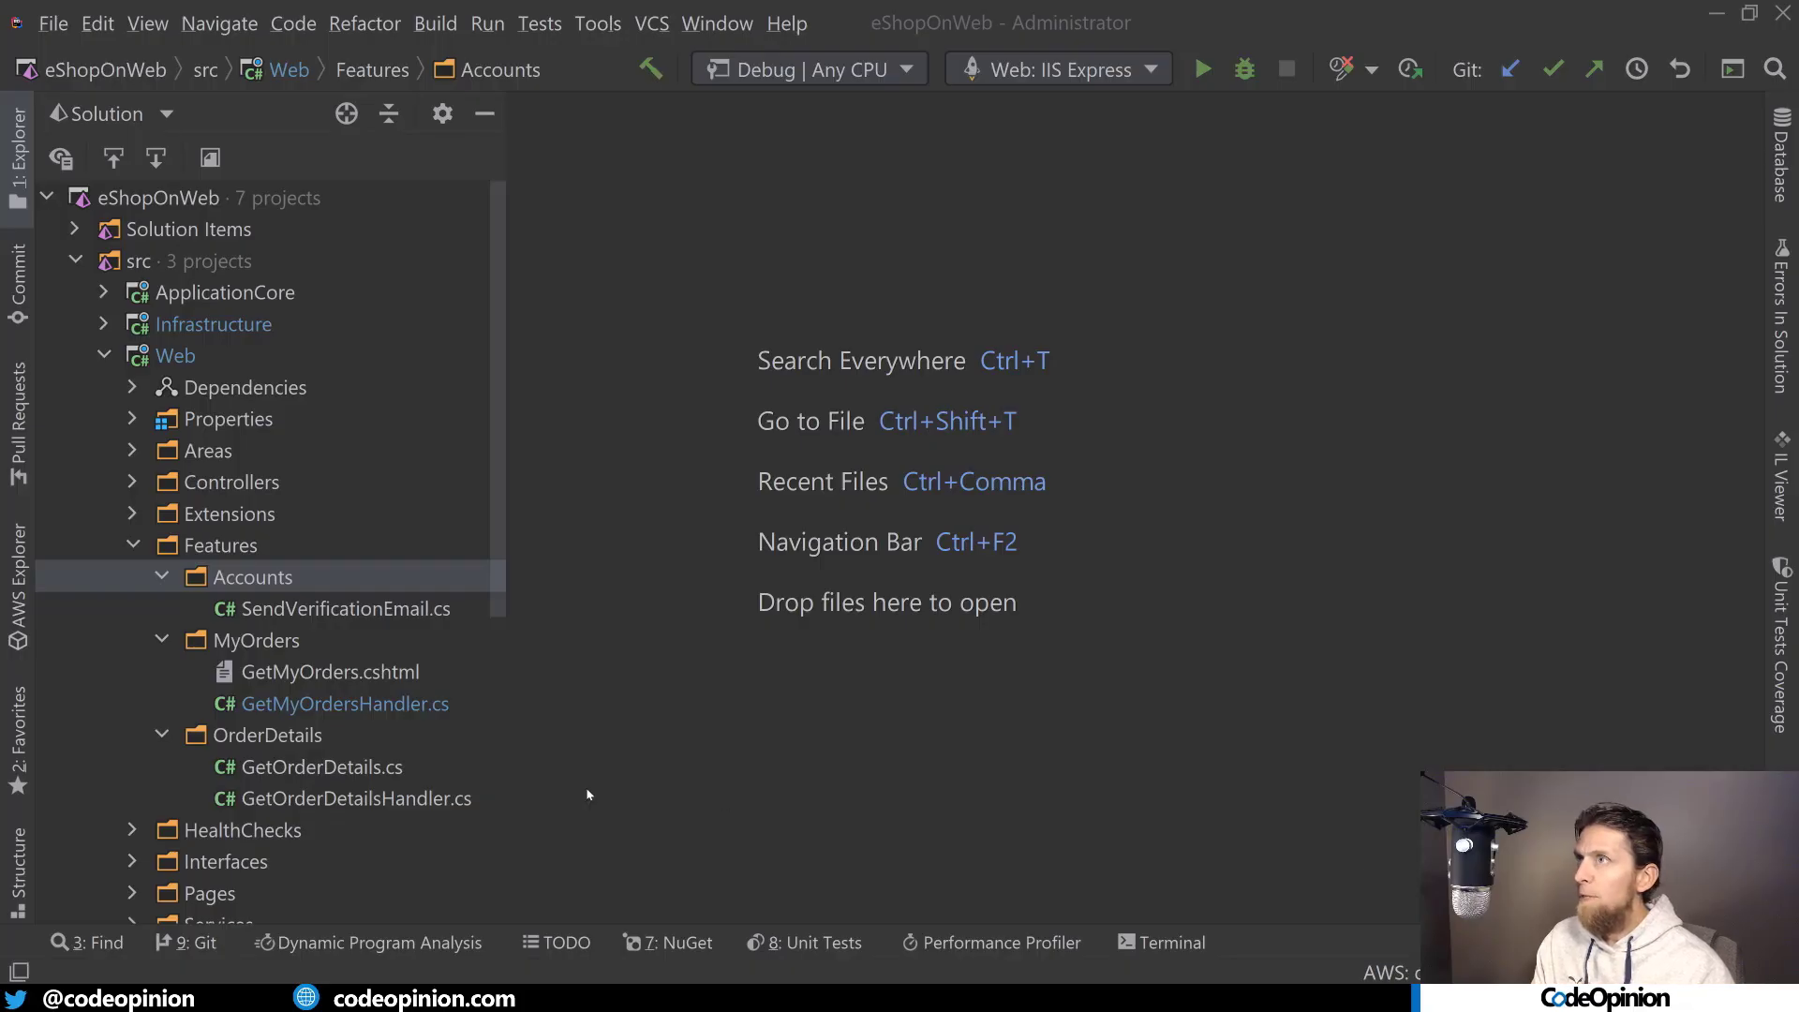
{"action": "mouse_move", "coordinate": [721, 789]}
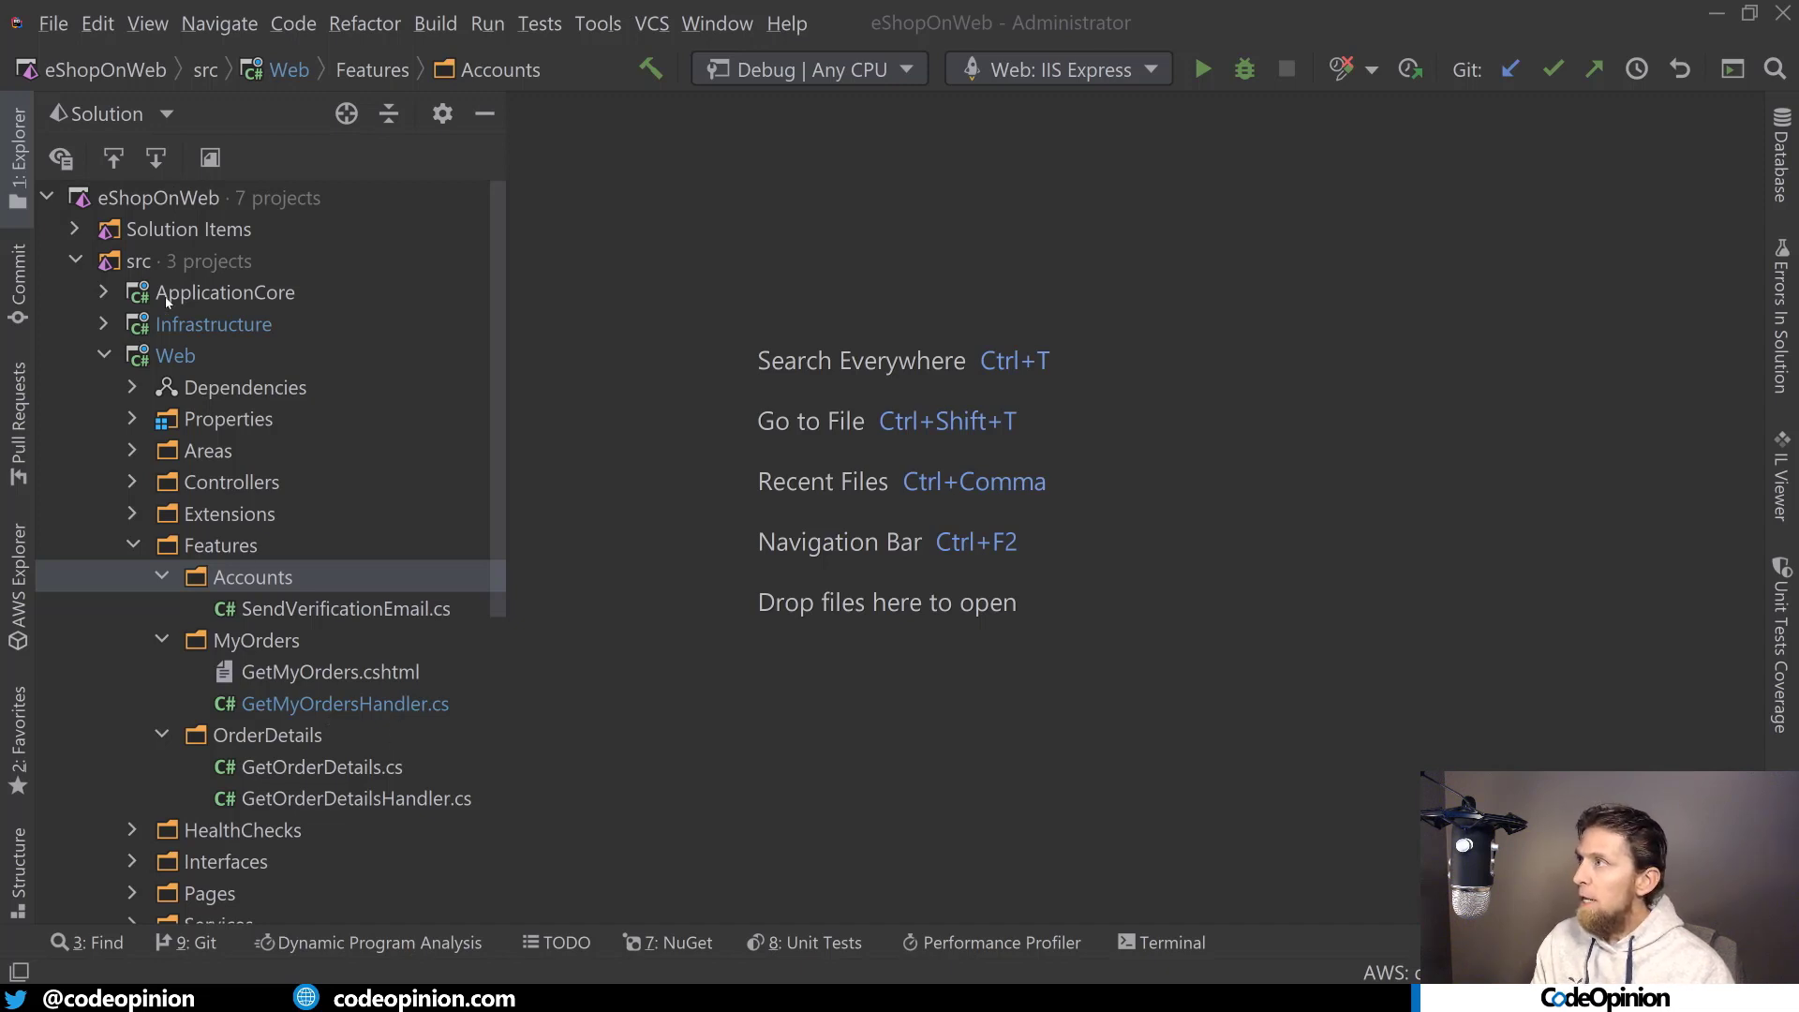
Step: Browse Web > Features (Accounts, MyOrders) and open GetMyOrdersHandler.cs in the editor
{"action": "left_click", "coordinate": [174, 354]}
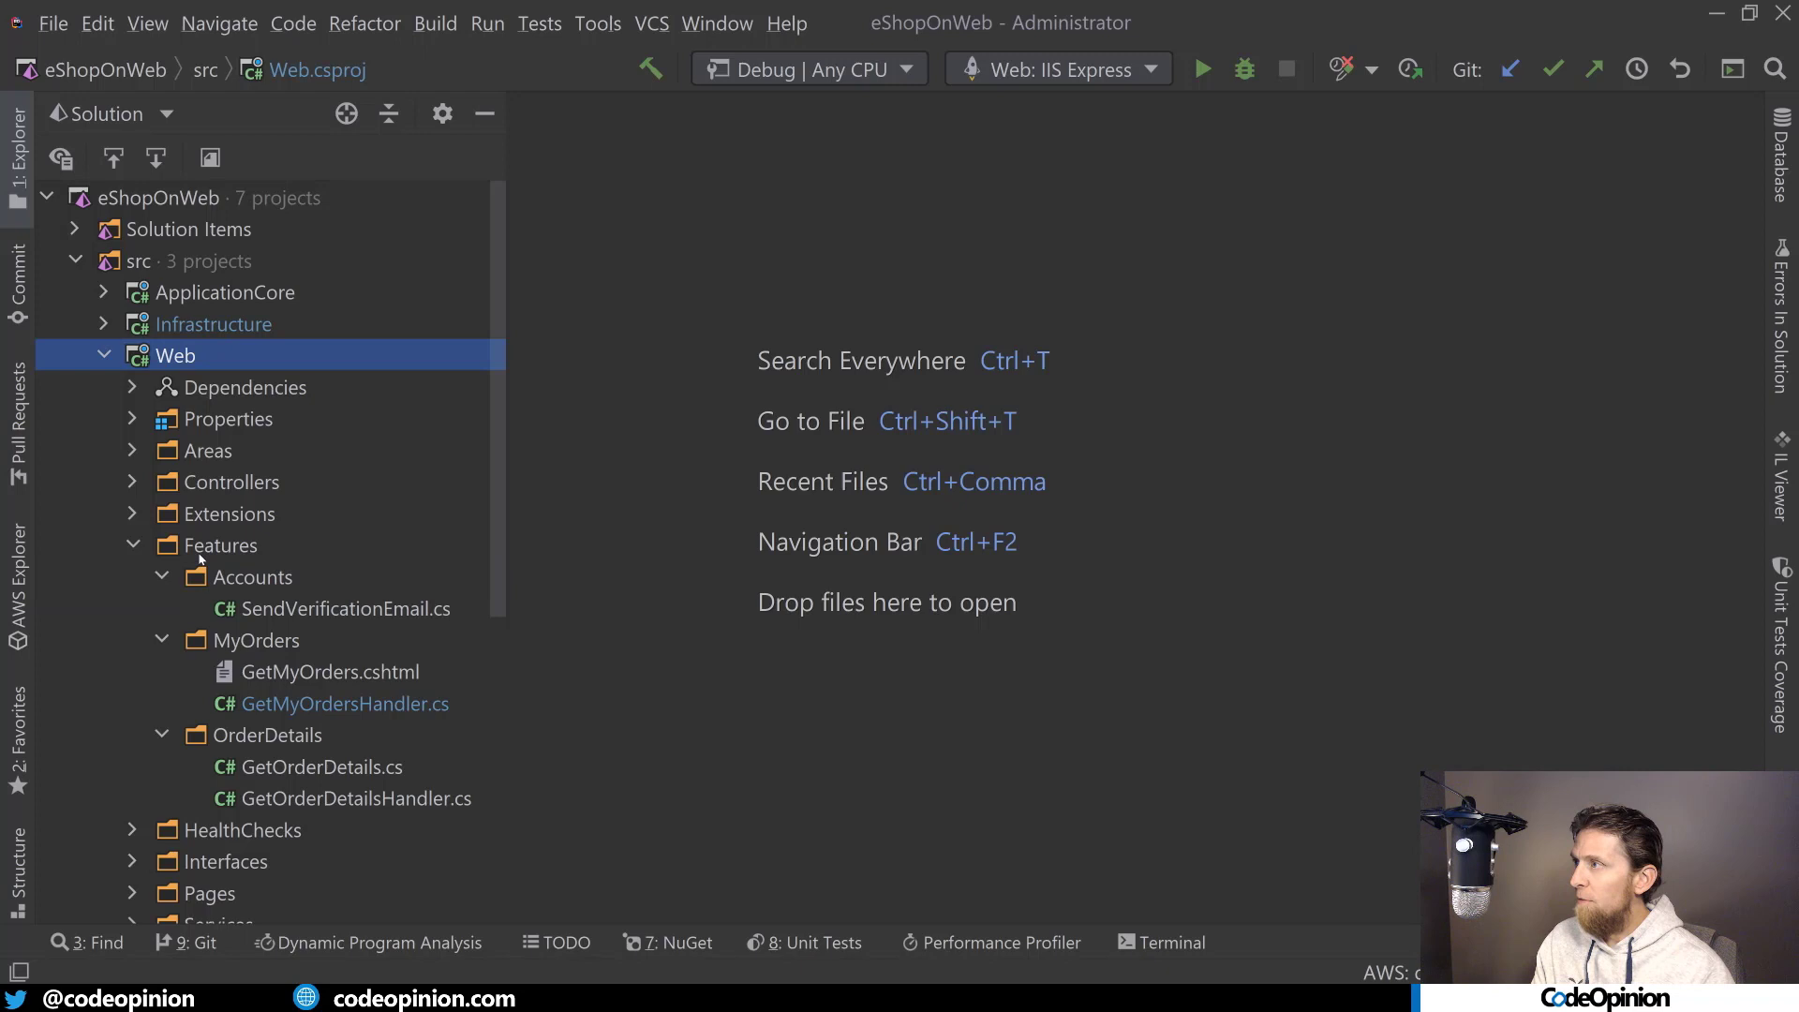
{"action": "left_click", "coordinate": [220, 546]}
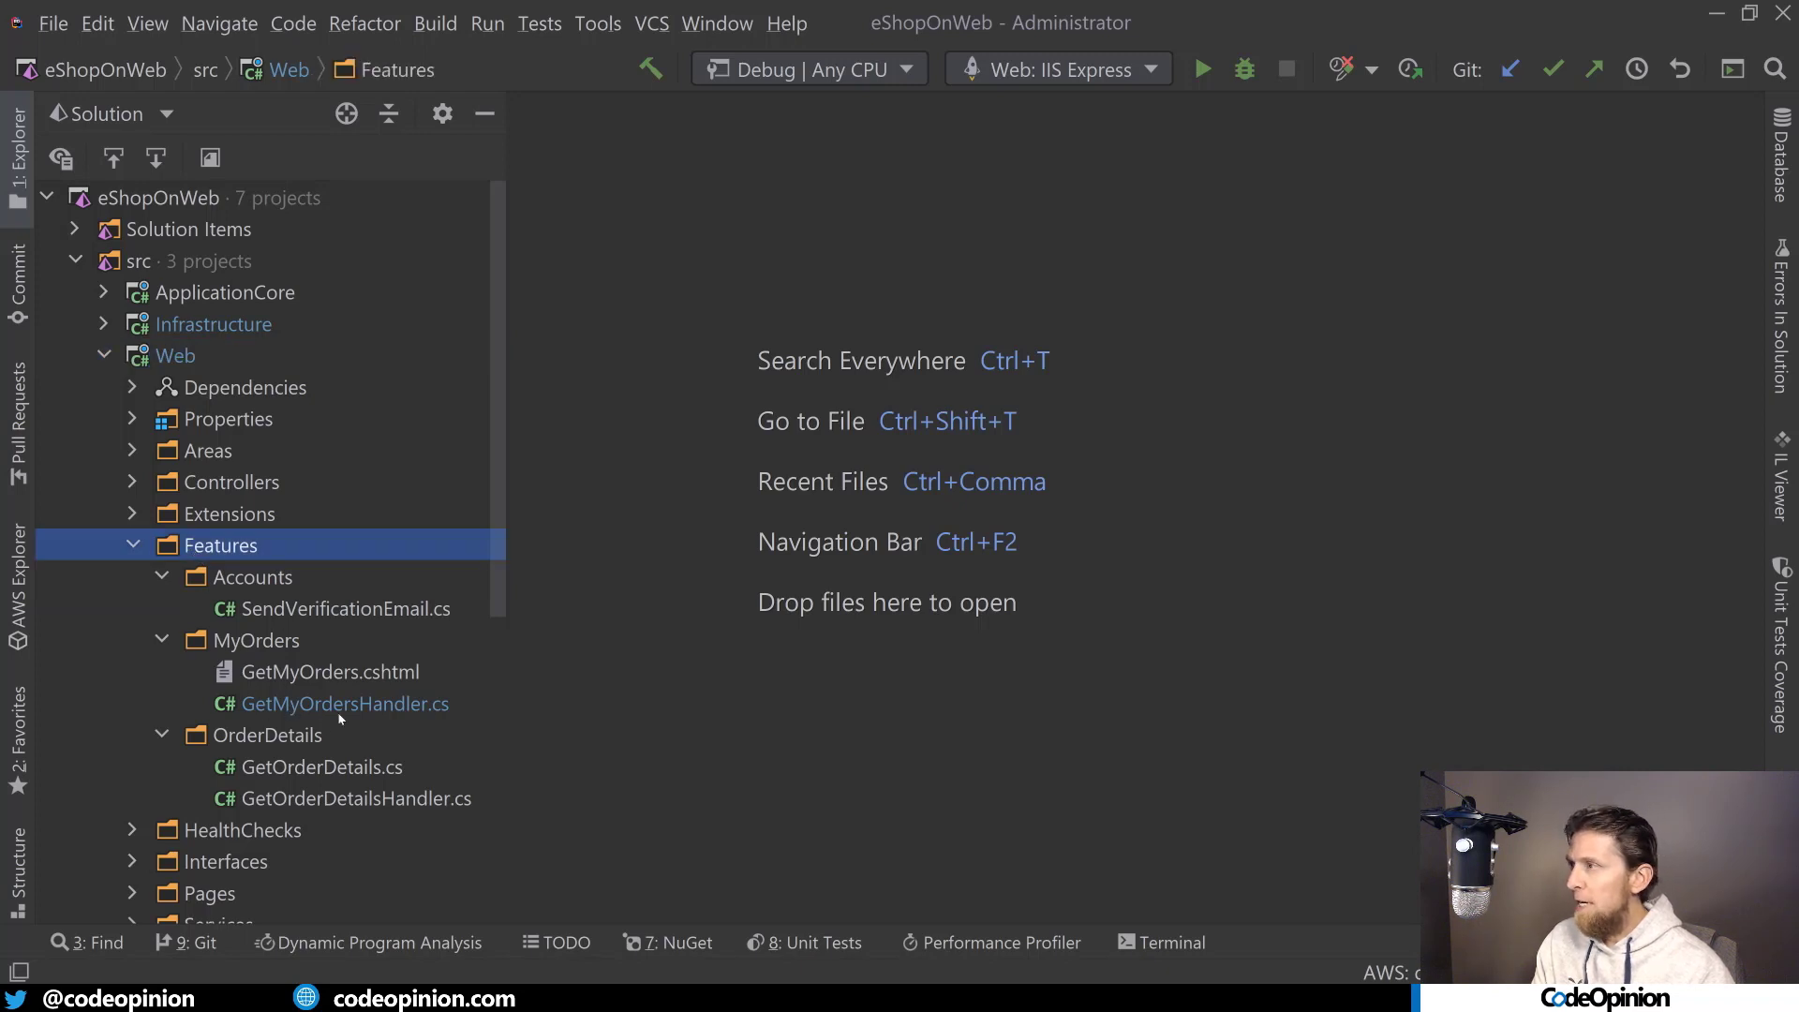
{"action": "left_click", "coordinate": [253, 576]}
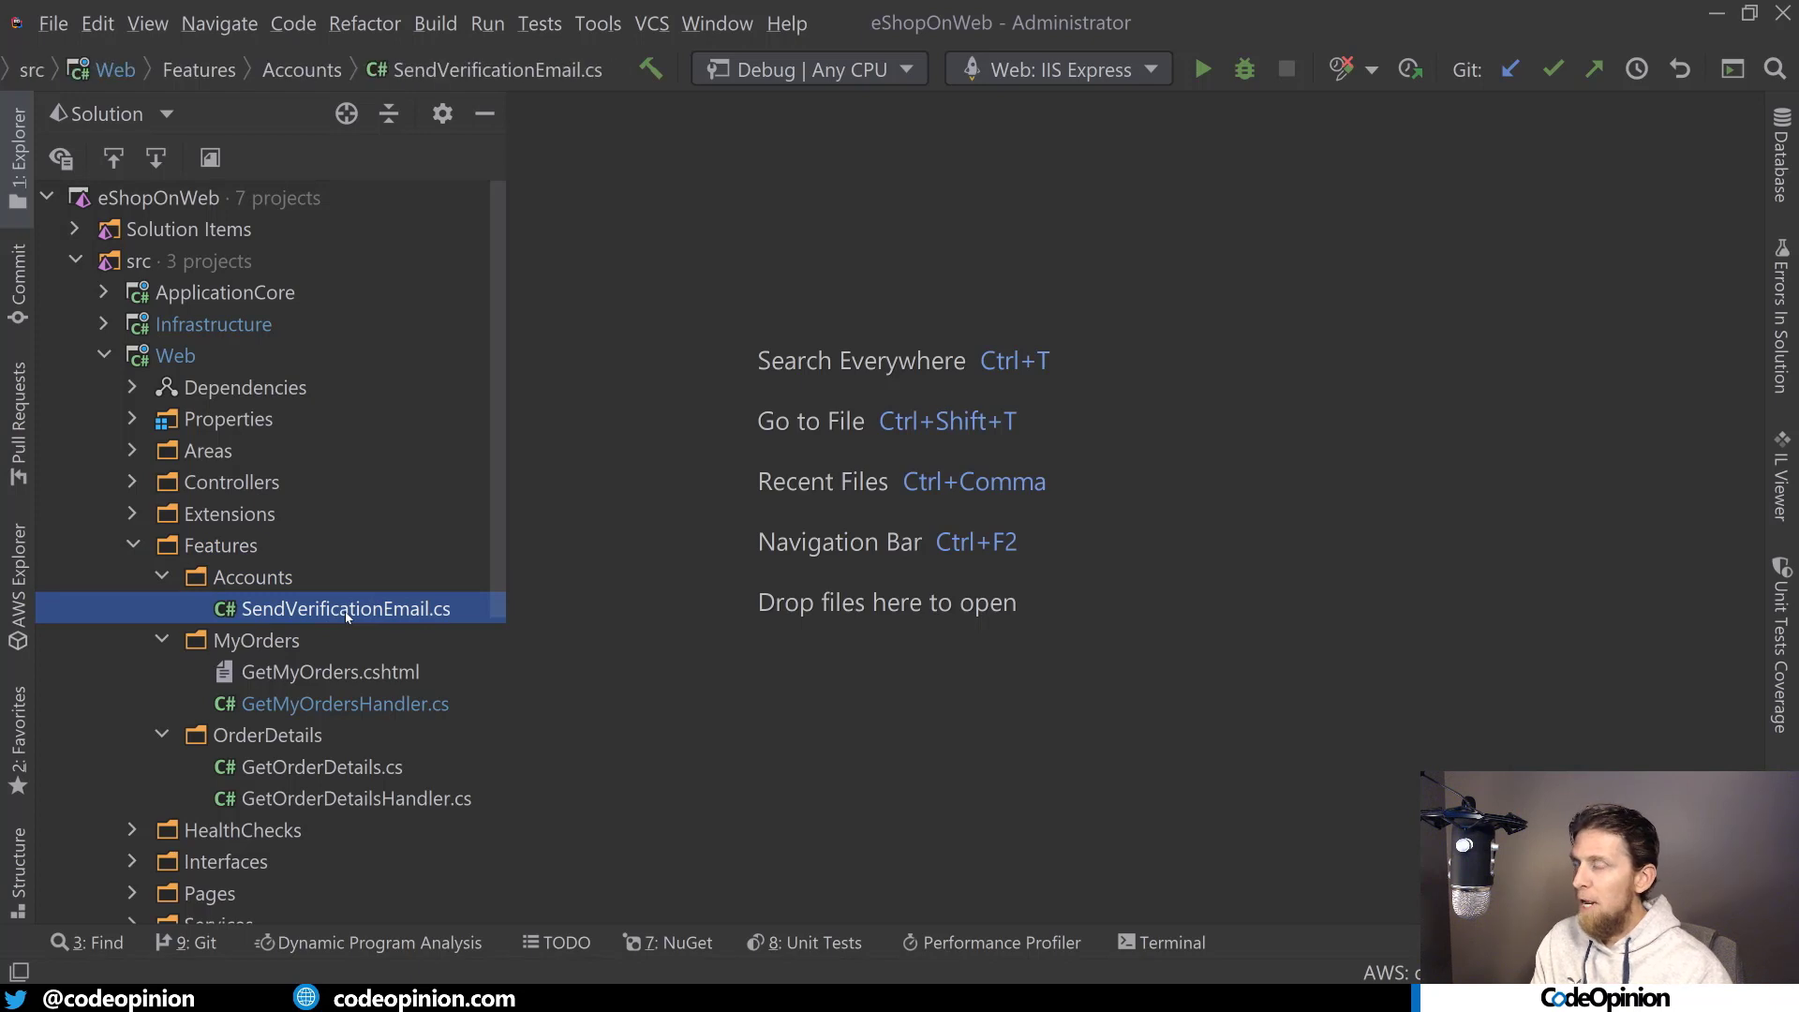
{"action": "mouse_move", "coordinate": [283, 617]}
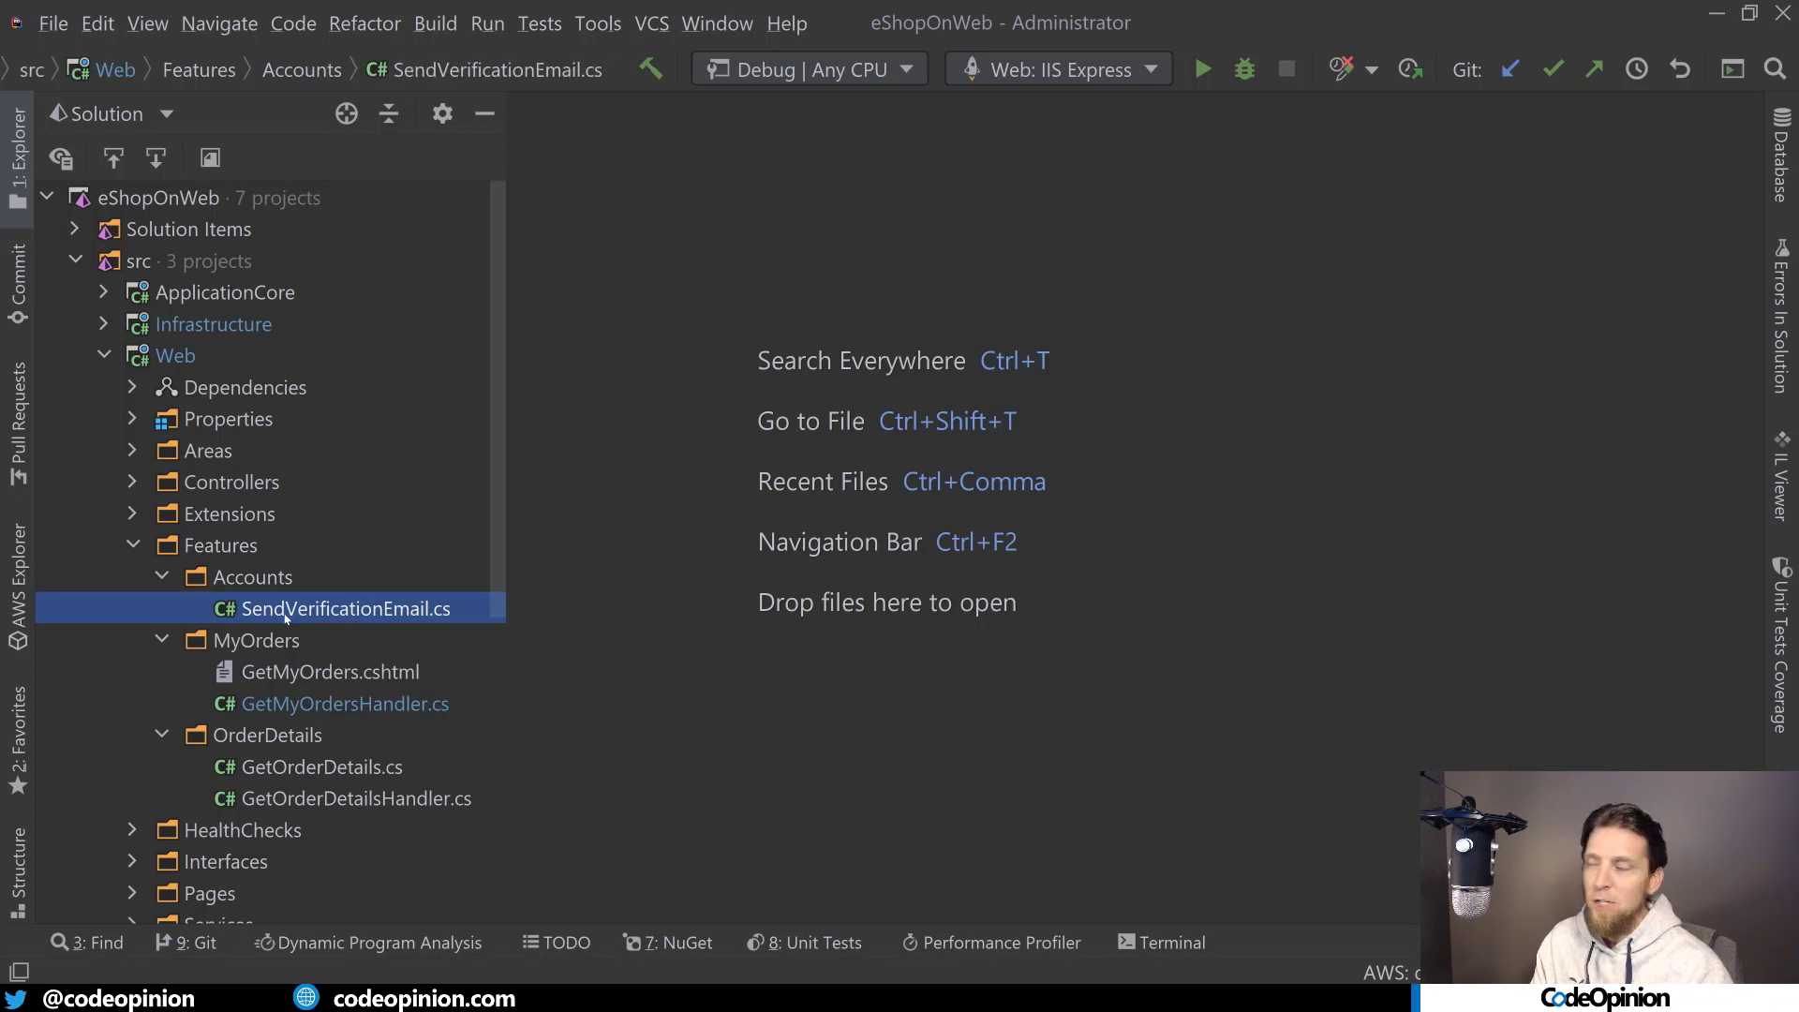
{"action": "mouse_move", "coordinate": [260, 649]}
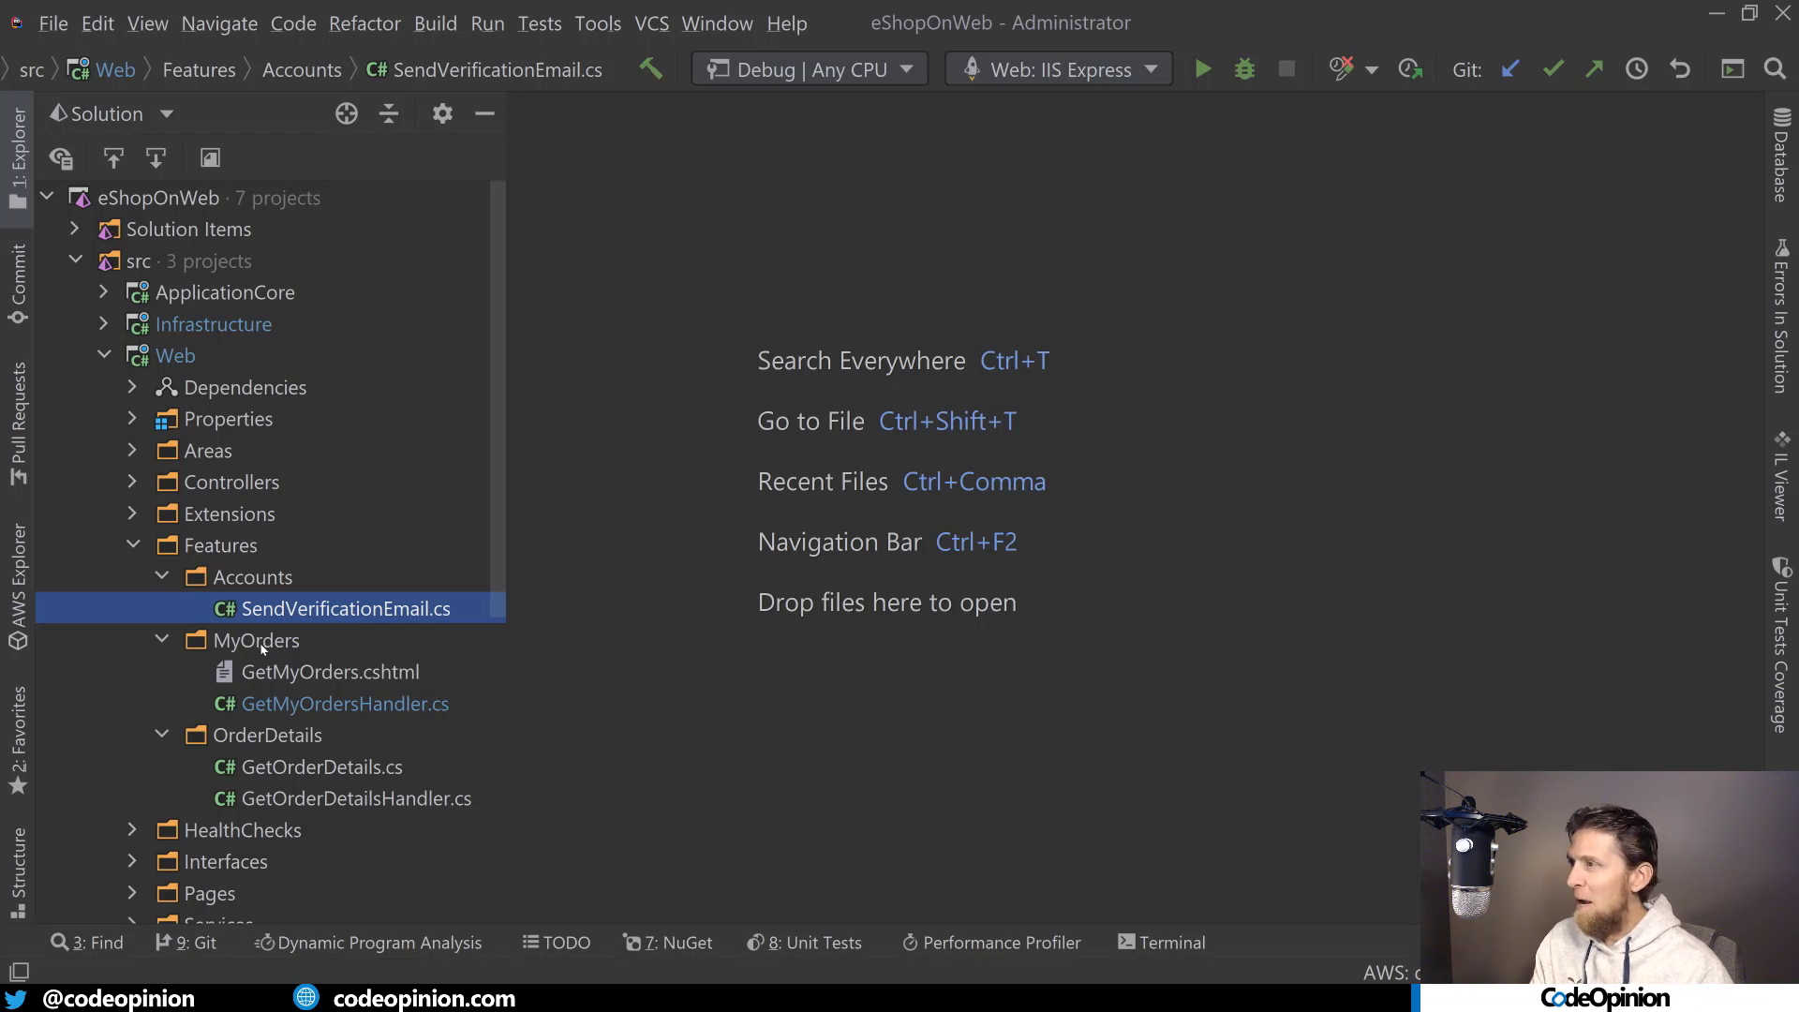
{"action": "left_click", "coordinate": [256, 640]}
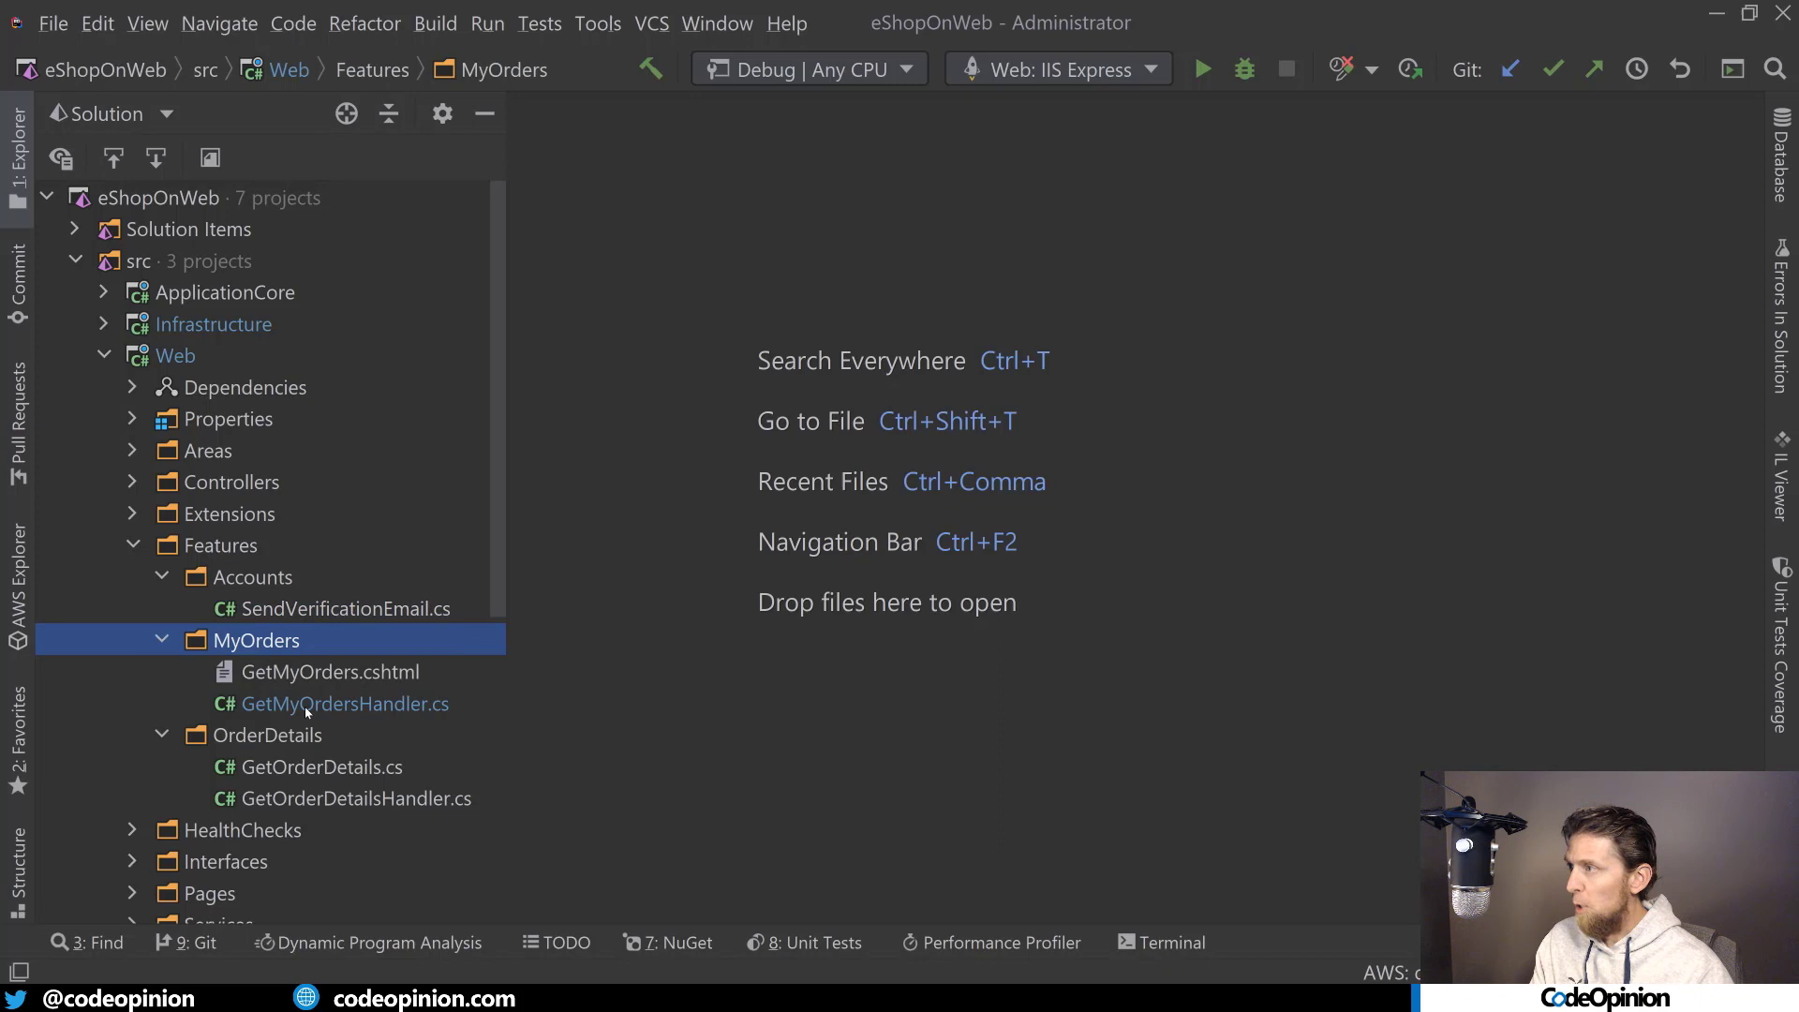
{"action": "double_click", "coordinate": [347, 704]}
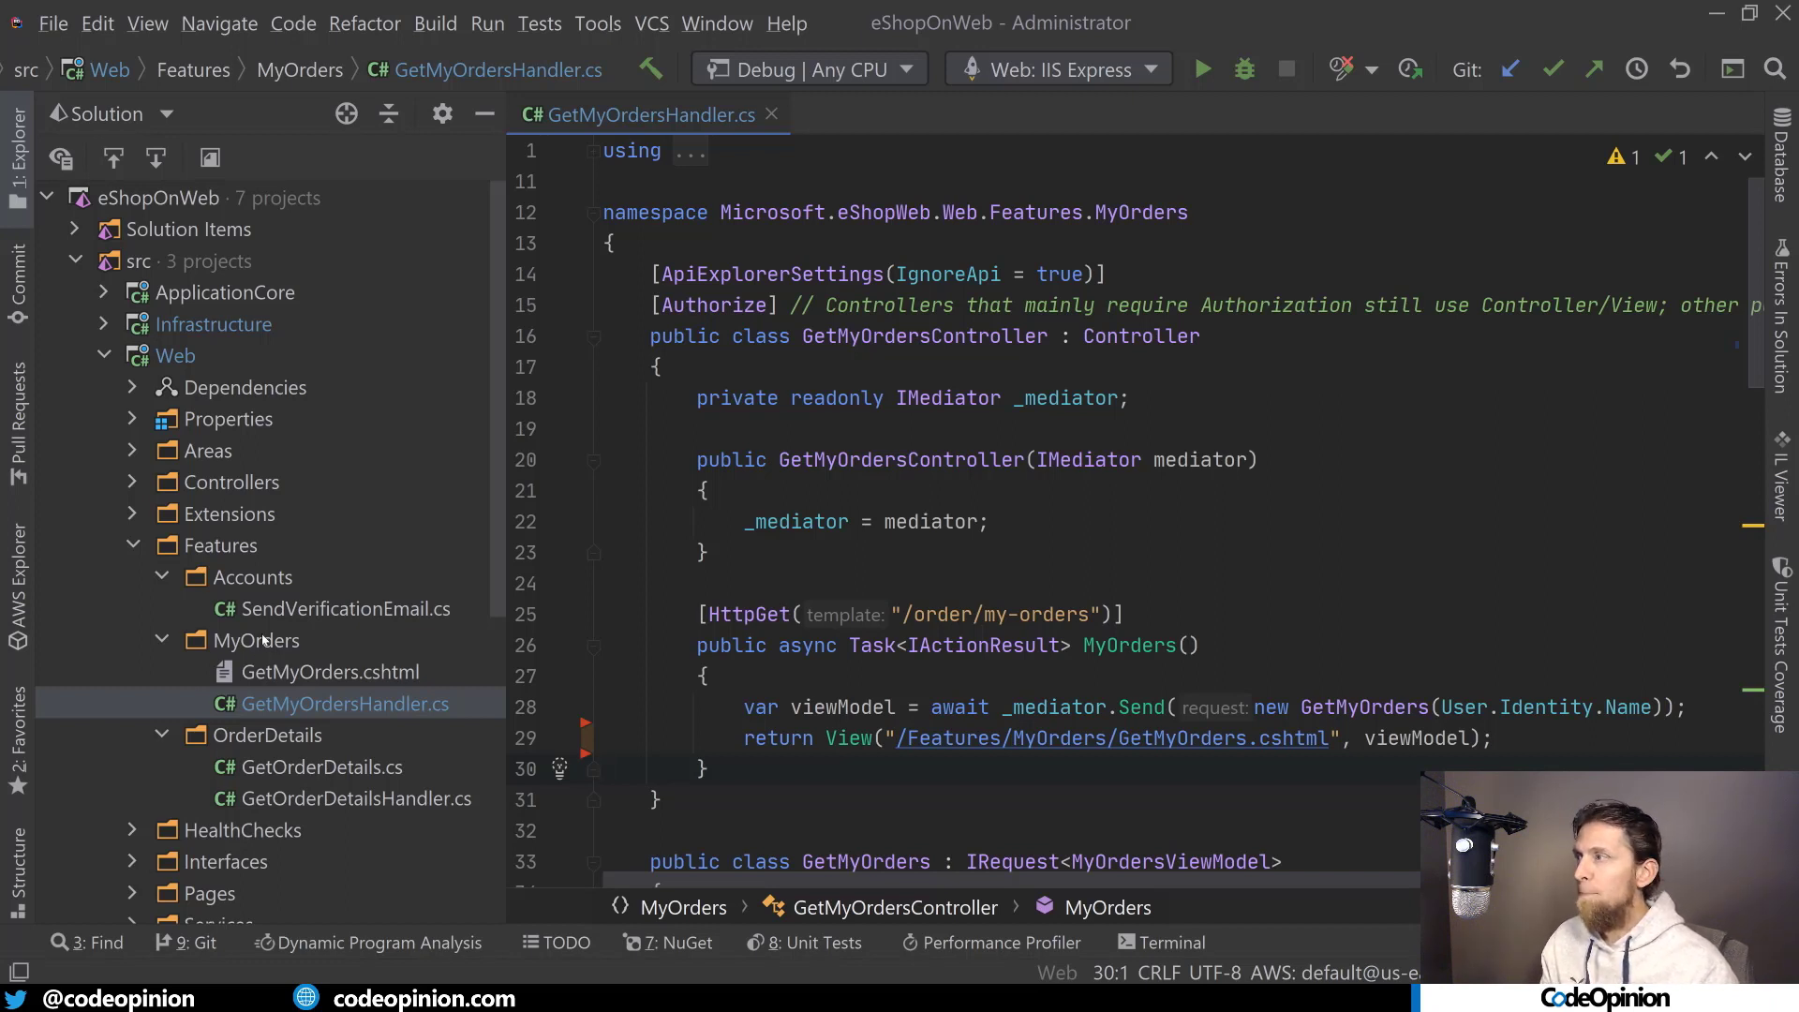
{"action": "left_click", "coordinate": [257, 640]}
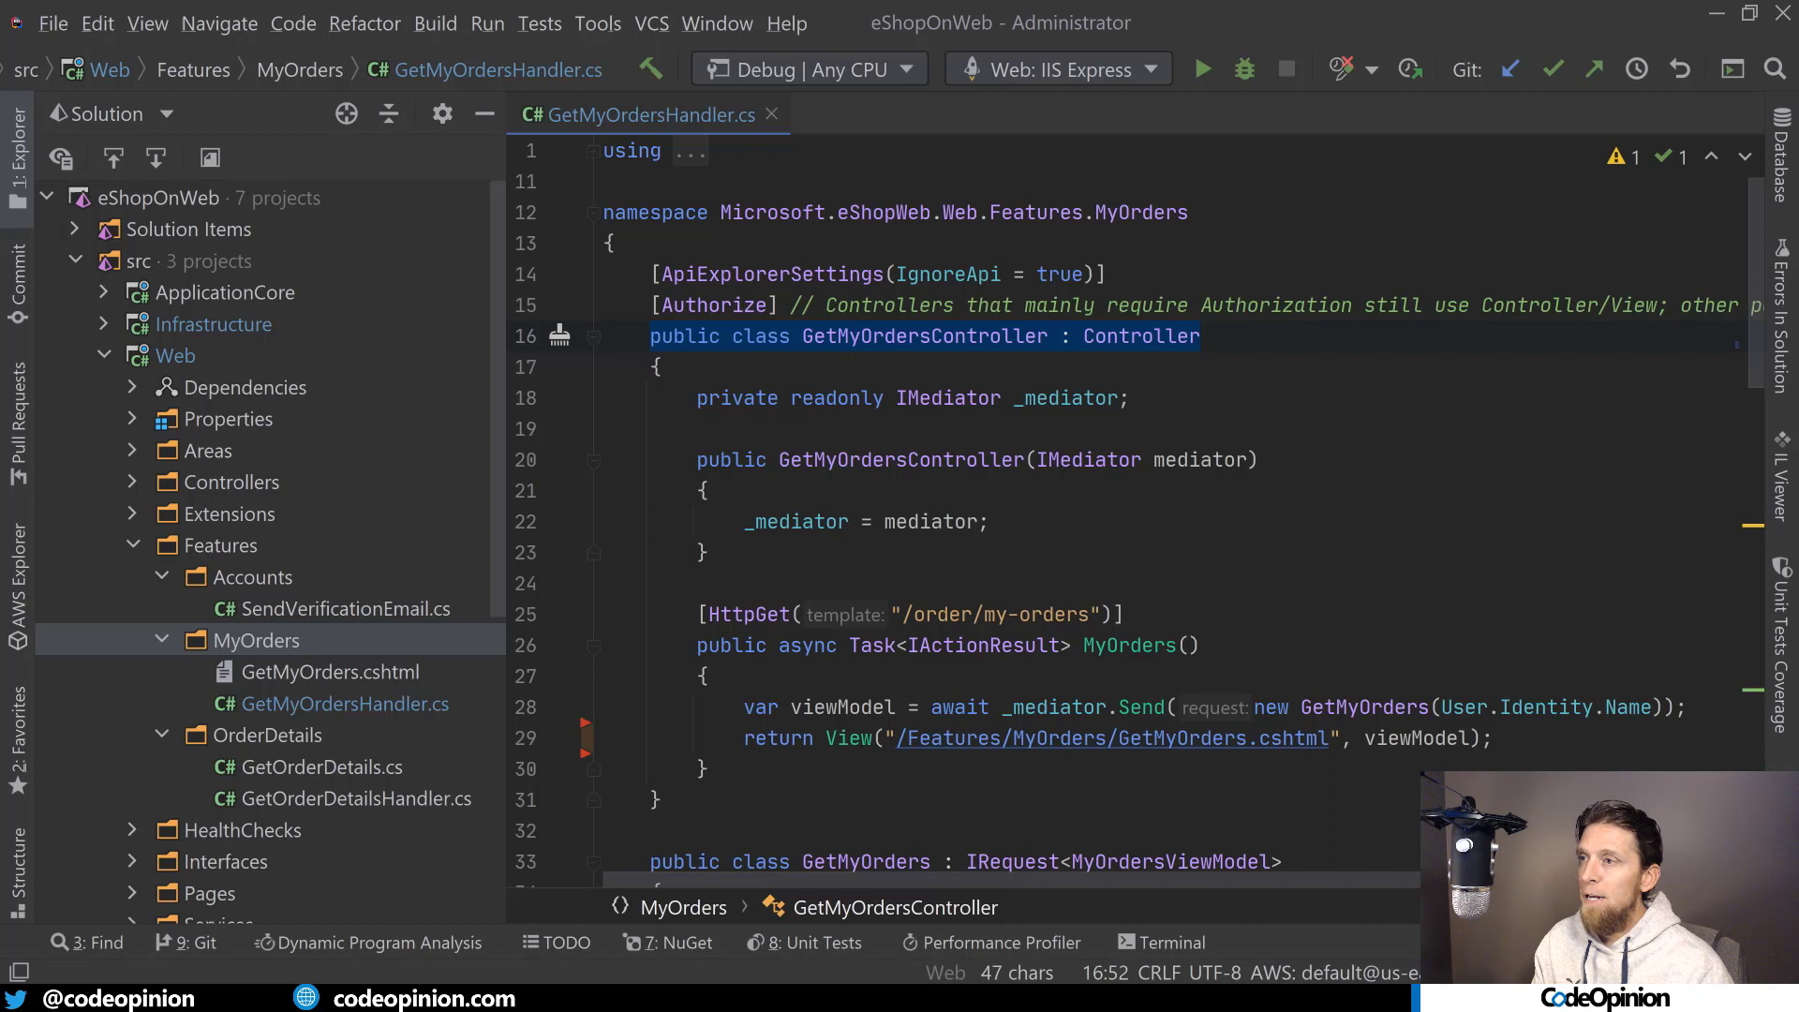
{"action": "scroll", "scroll_direction": "down", "scroll_amount": 3}
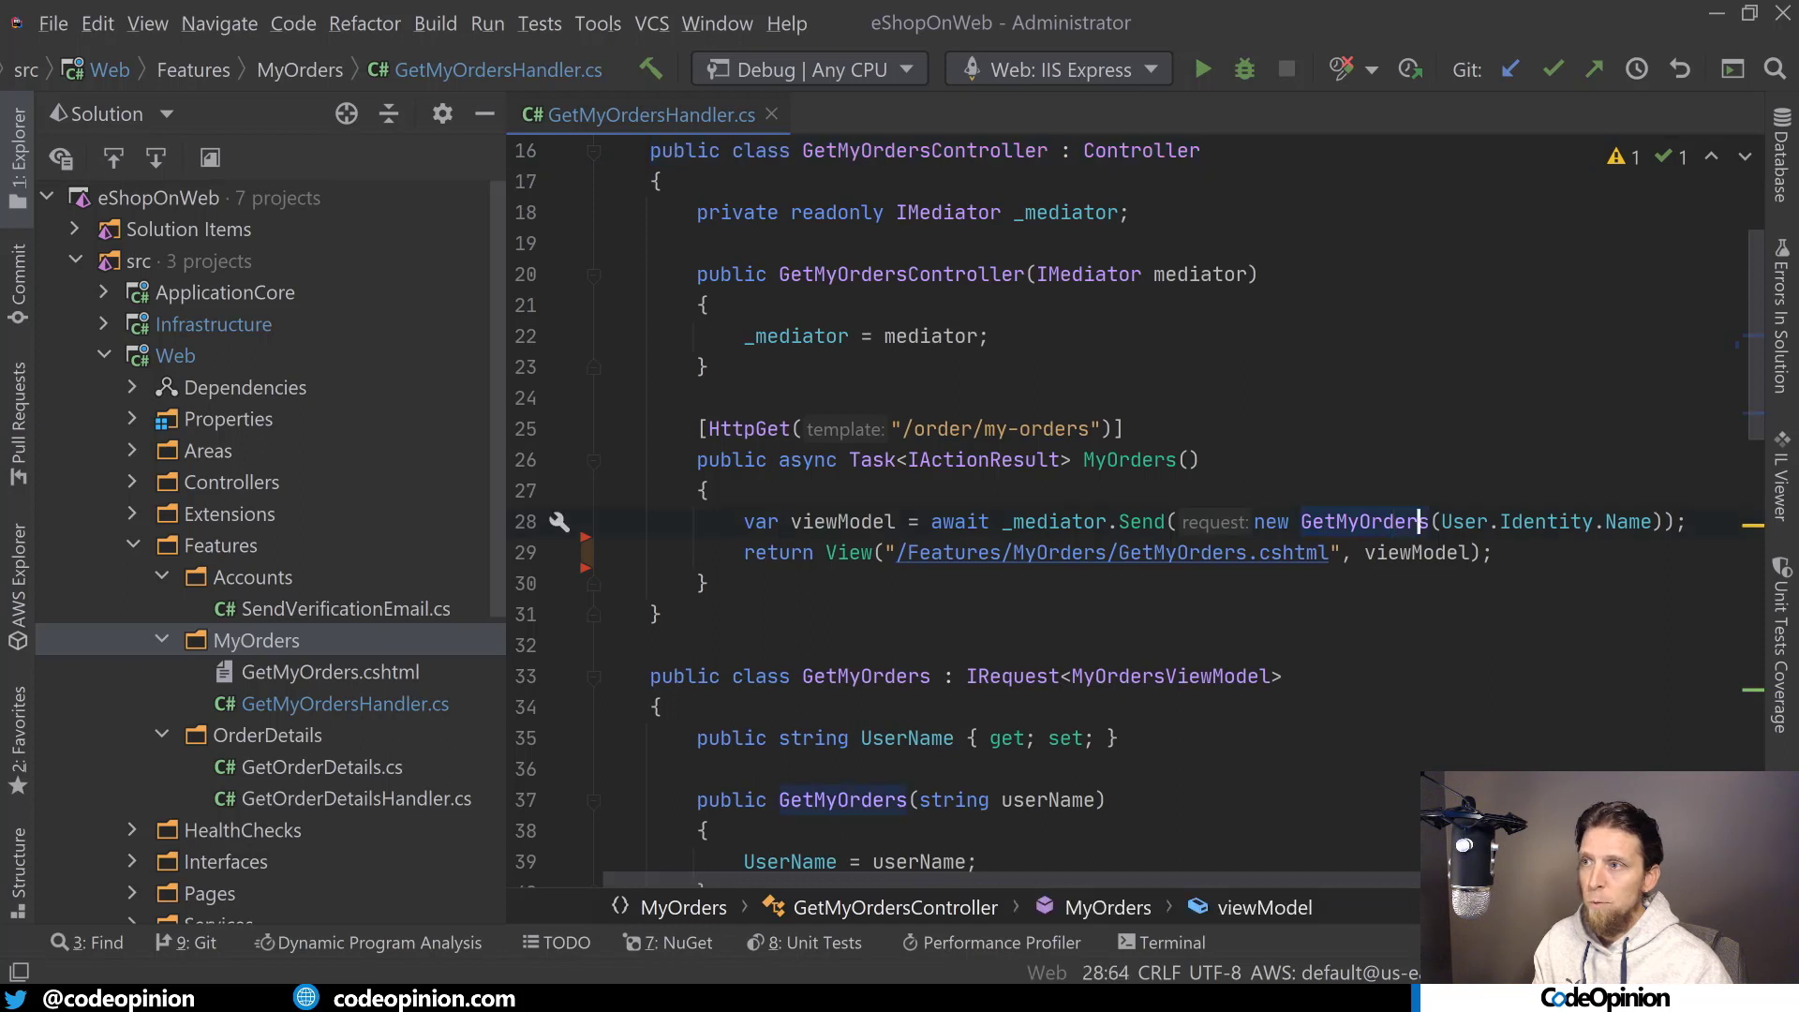
{"action": "scroll", "scroll_direction": "down", "scroll_amount": 3}
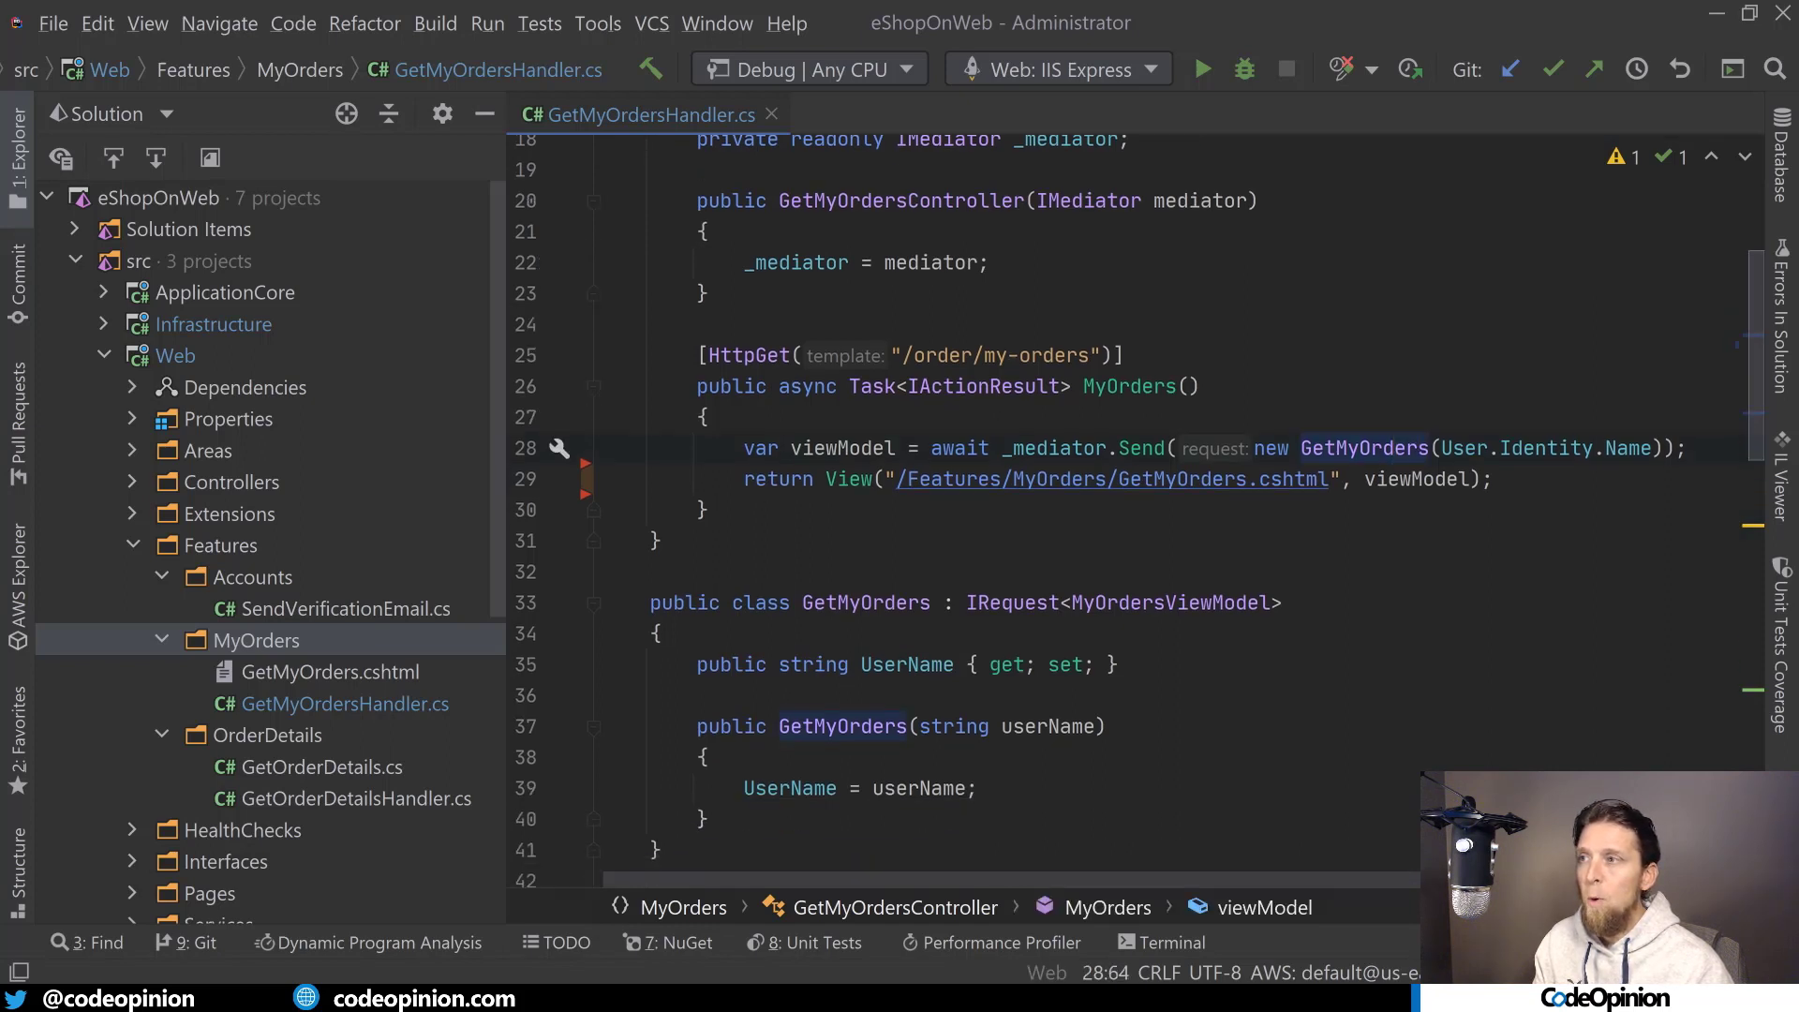
{"action": "scroll", "scroll_direction": "down", "scroll_amount": 3}
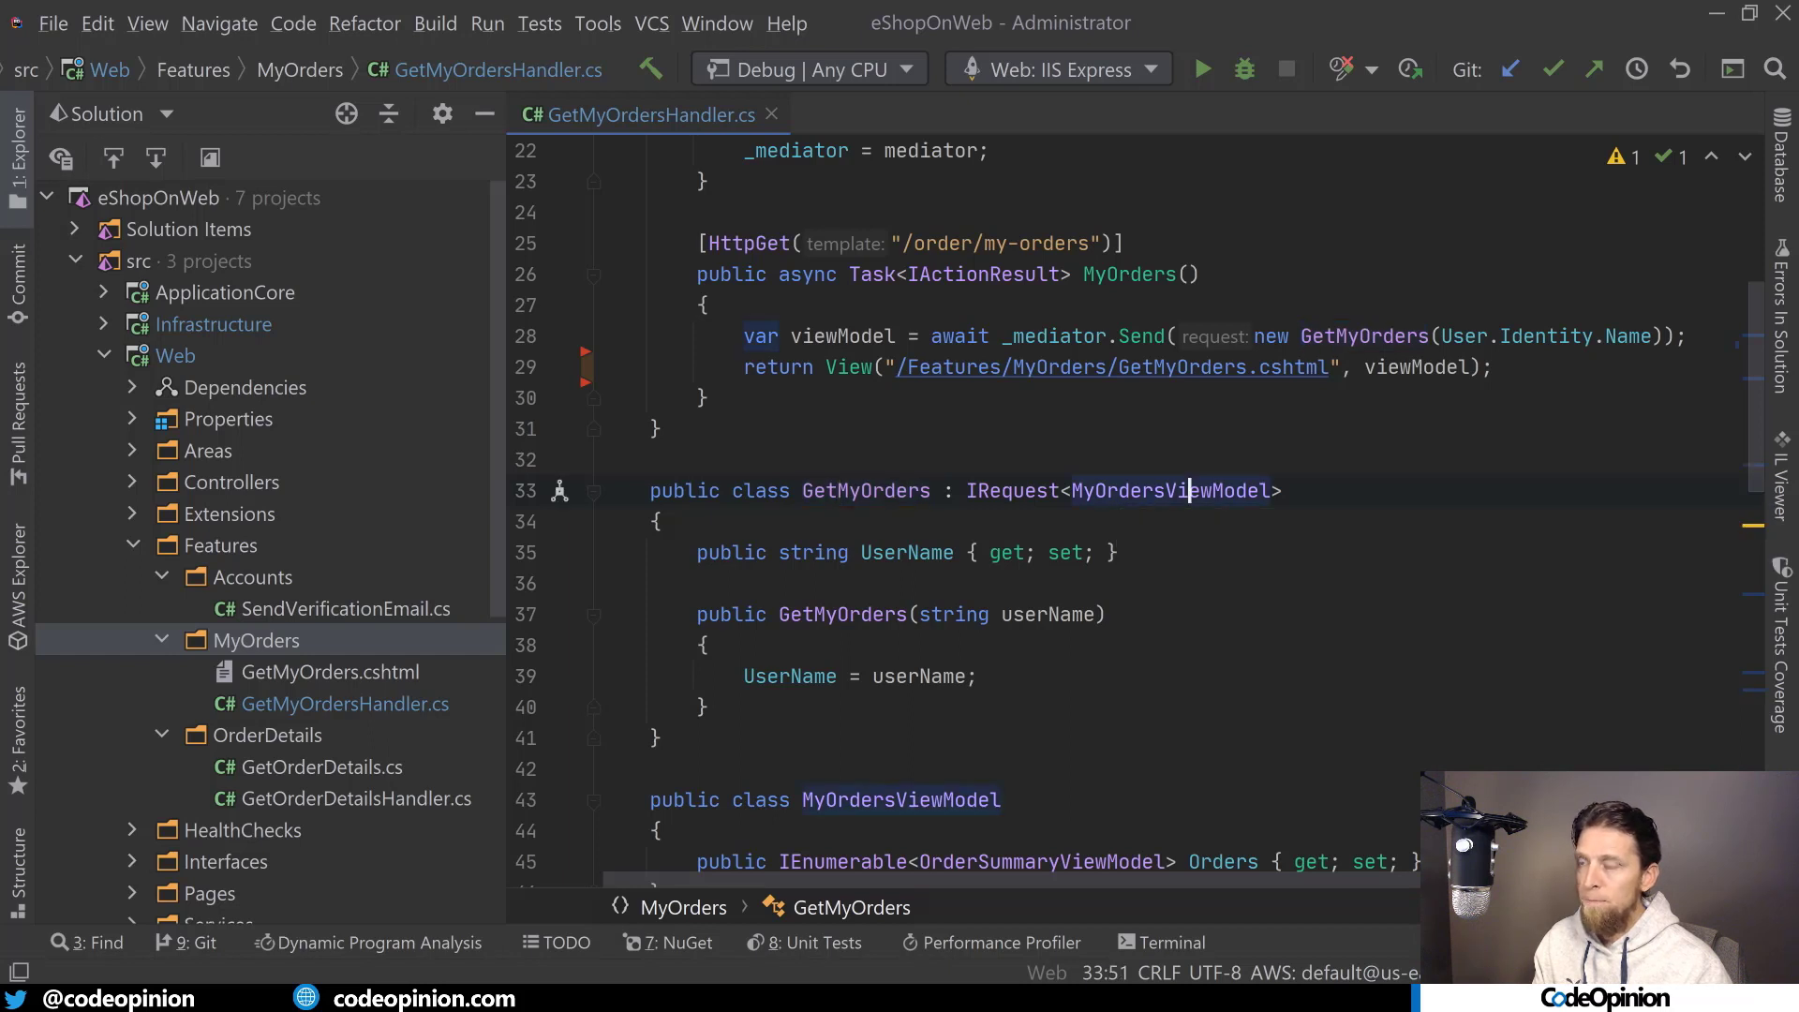
{"action": "scroll", "scroll_direction": "down", "scroll_amount": 3}
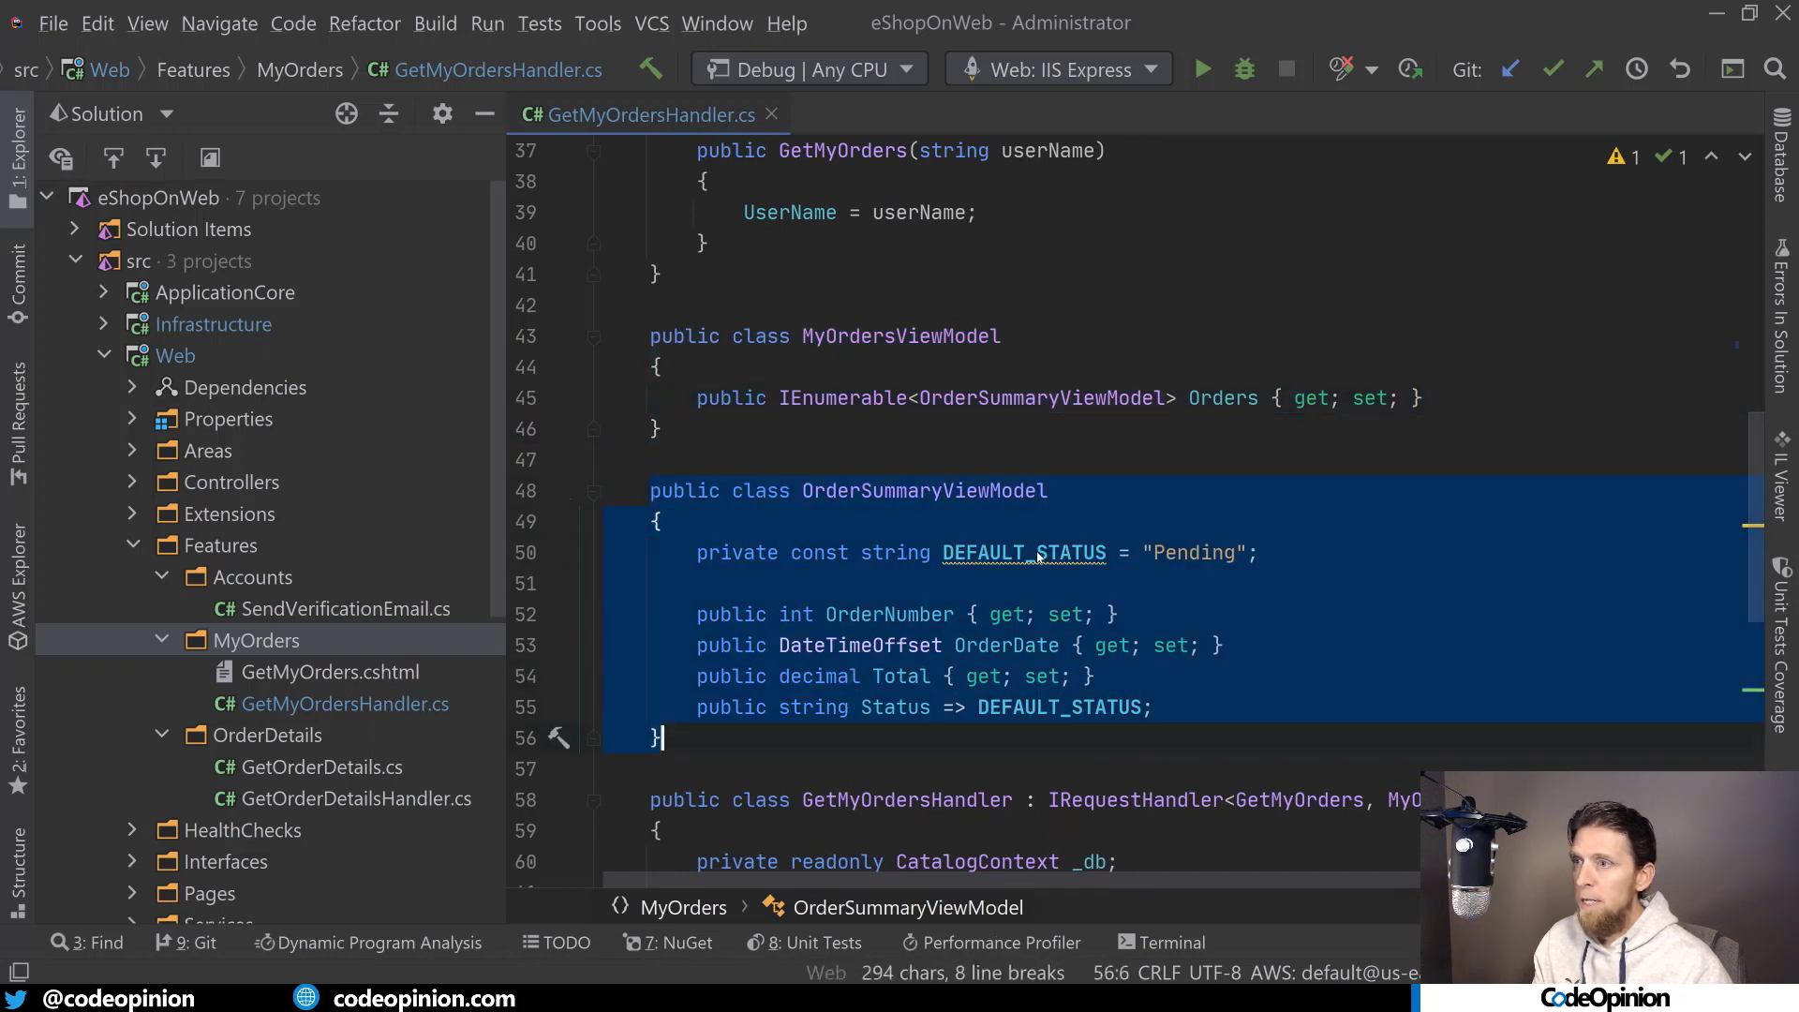
{"action": "scroll", "scroll_direction": "down", "scroll_amount": 3}
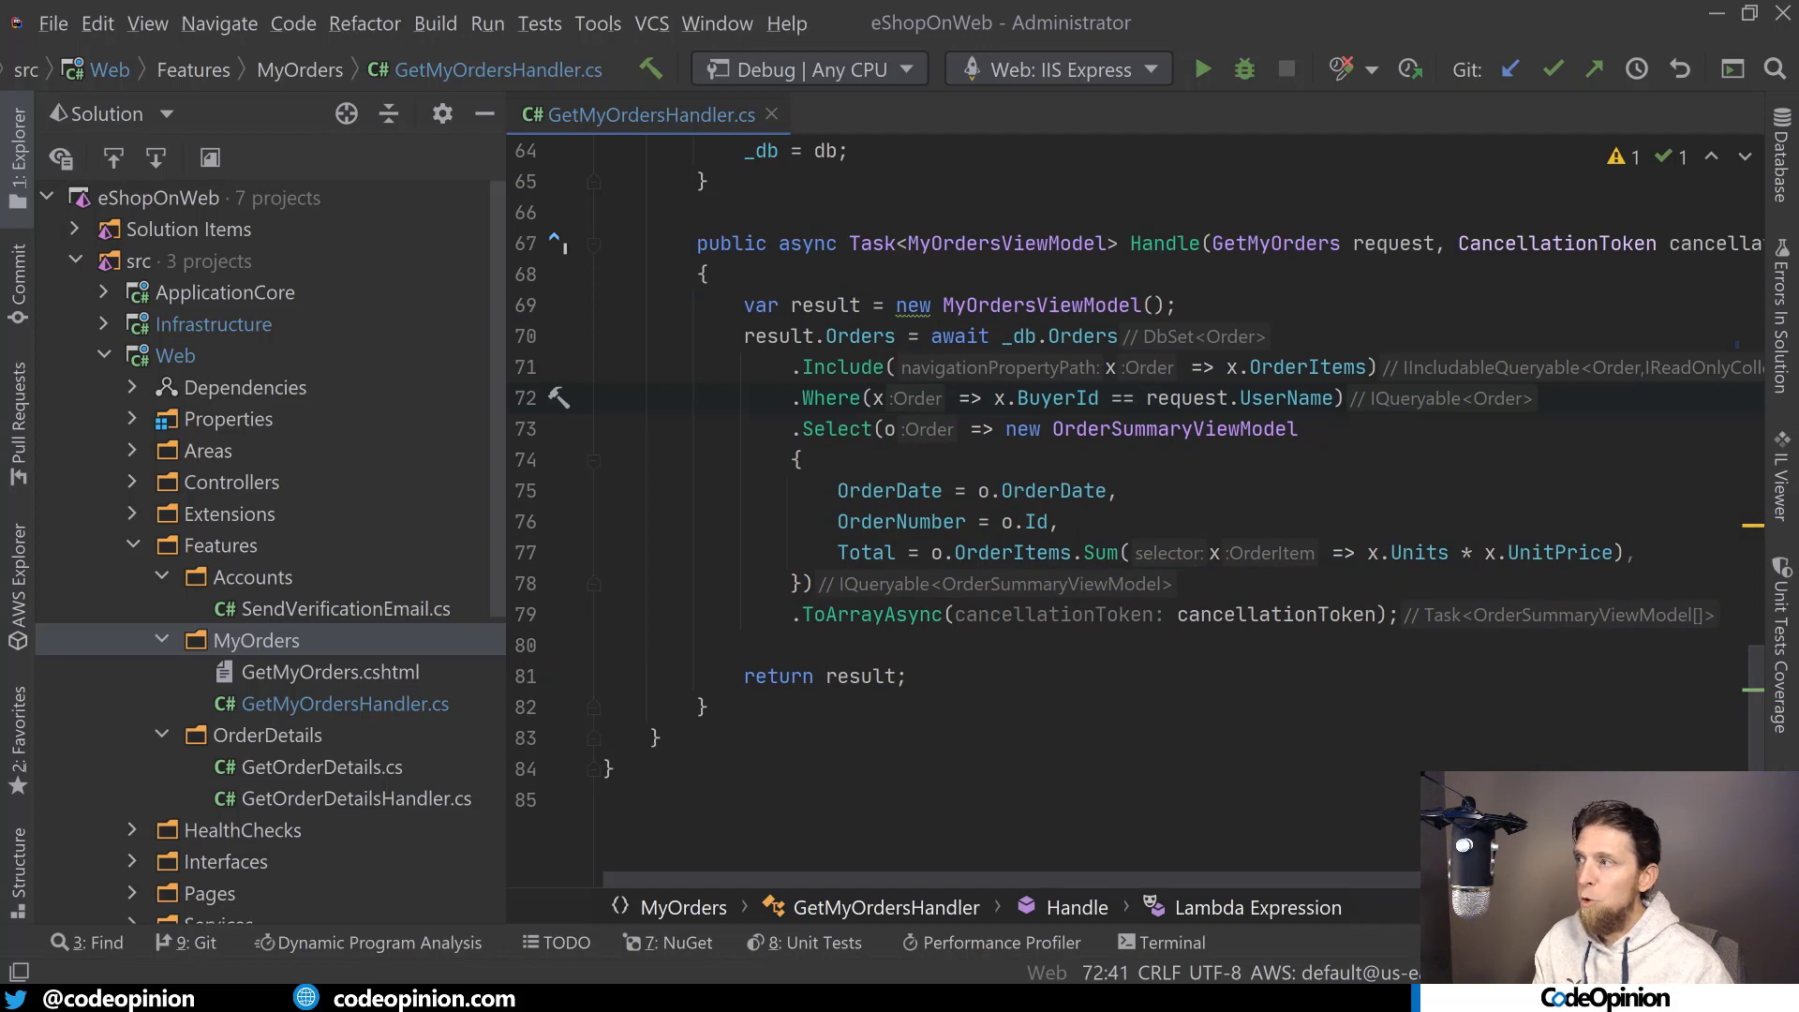
{"action": "scroll", "scroll_direction": "up", "scroll_amount": 3}
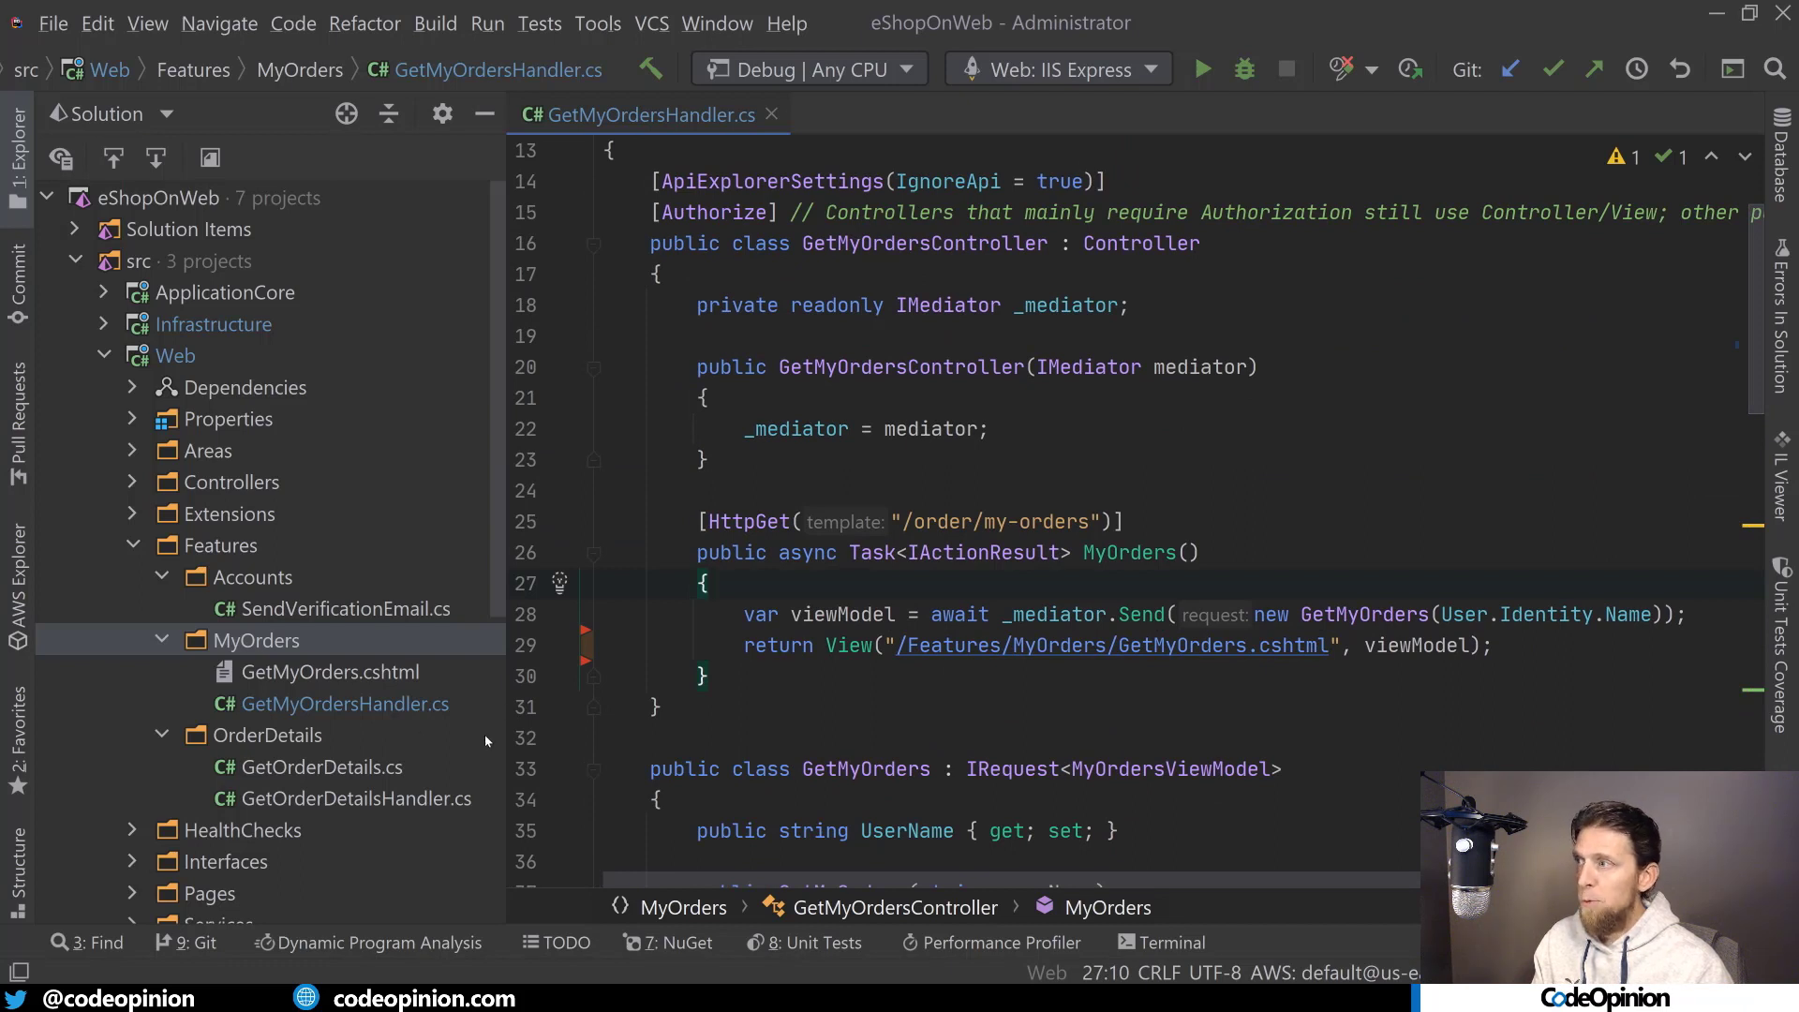
{"action": "left_click", "coordinate": [347, 704]}
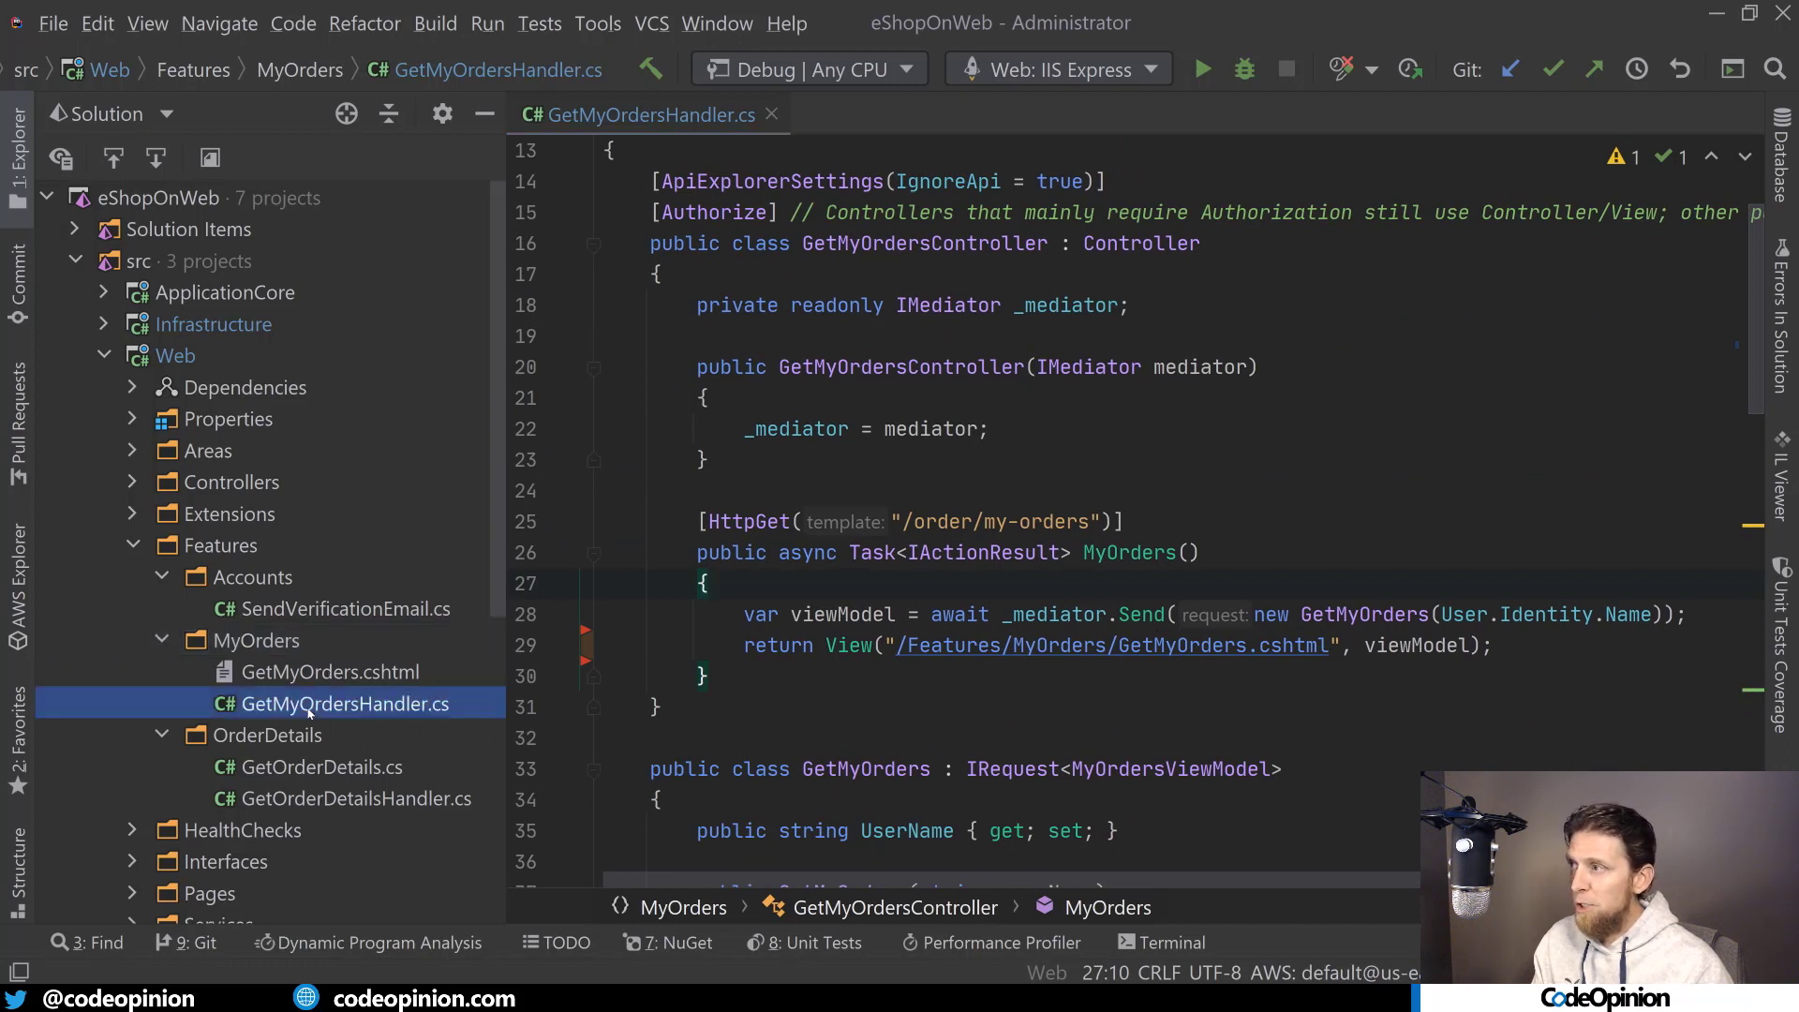